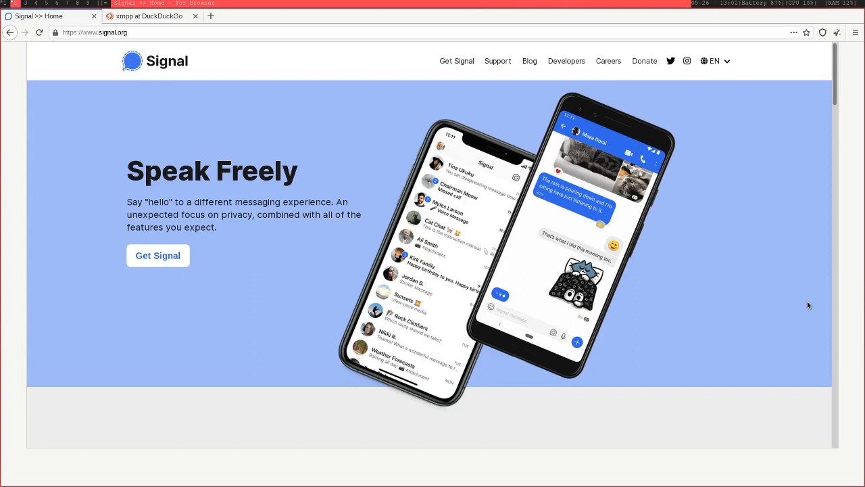
pyautogui.moveTo(566, 212)
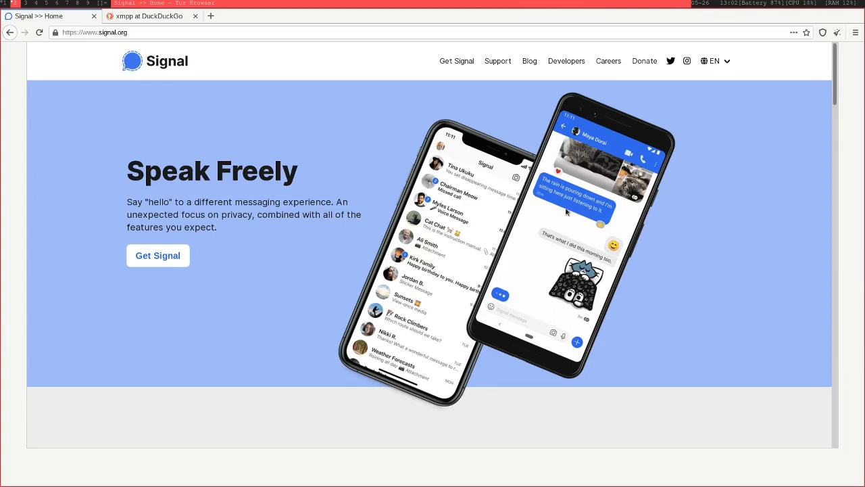
pyautogui.moveTo(548, 312)
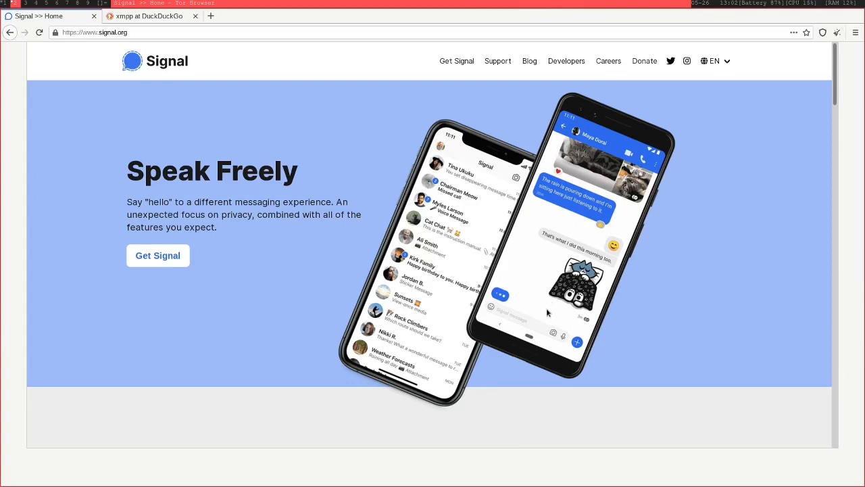
pyautogui.moveTo(646, 274)
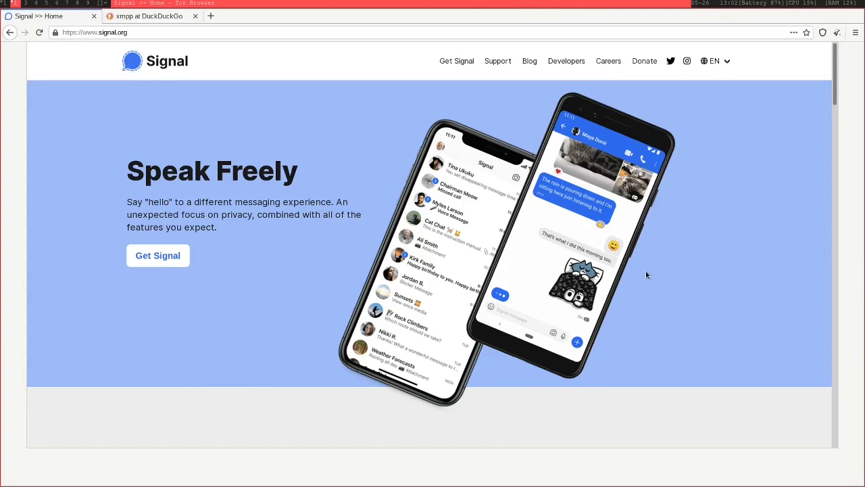
pyautogui.moveTo(656, 273)
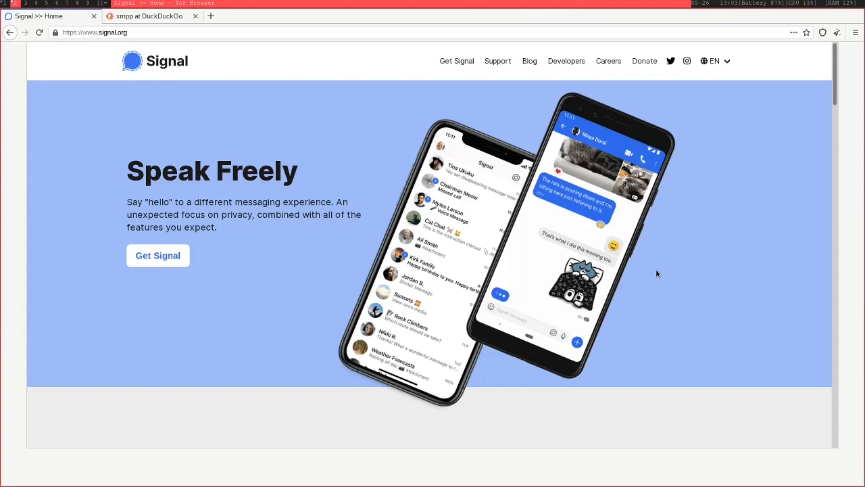
# Step: Switch from the Signal homepage to the tab with the xmpp search and open xmpp.org
pyautogui.click(149, 17)
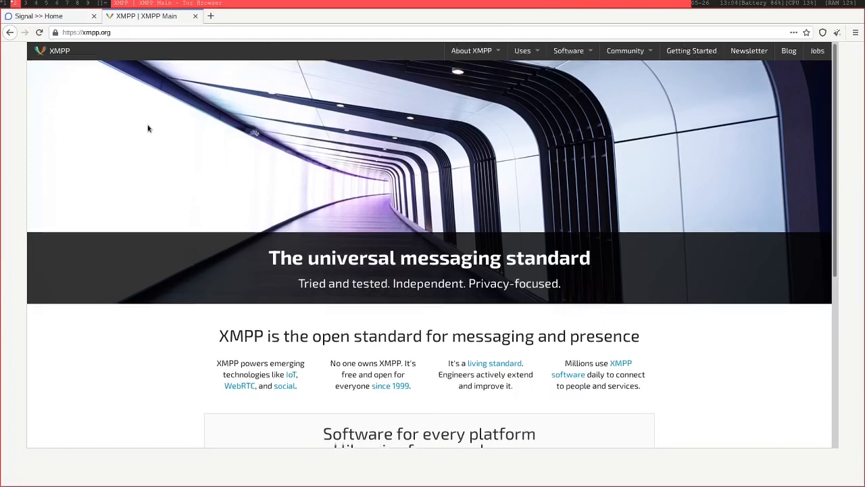
# Step: Scroll through the xmpp.org pages to reach the table of XMPP server projects
pyautogui.scroll(-3)
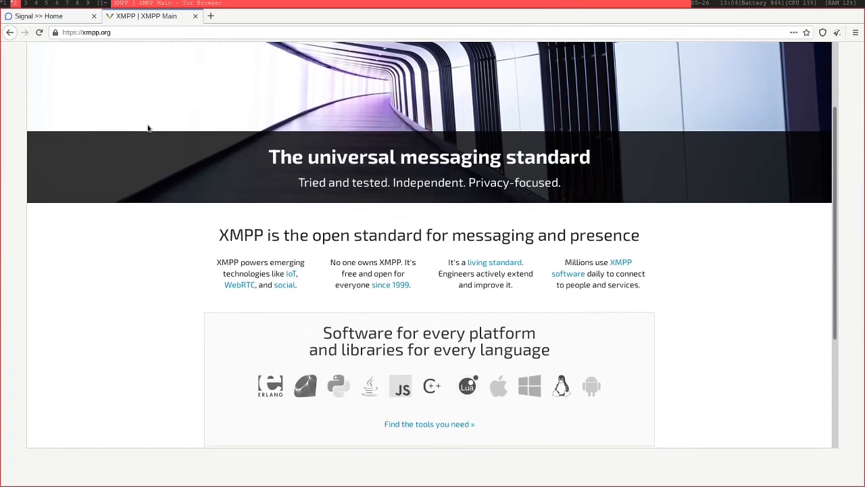
pyautogui.scroll(-3)
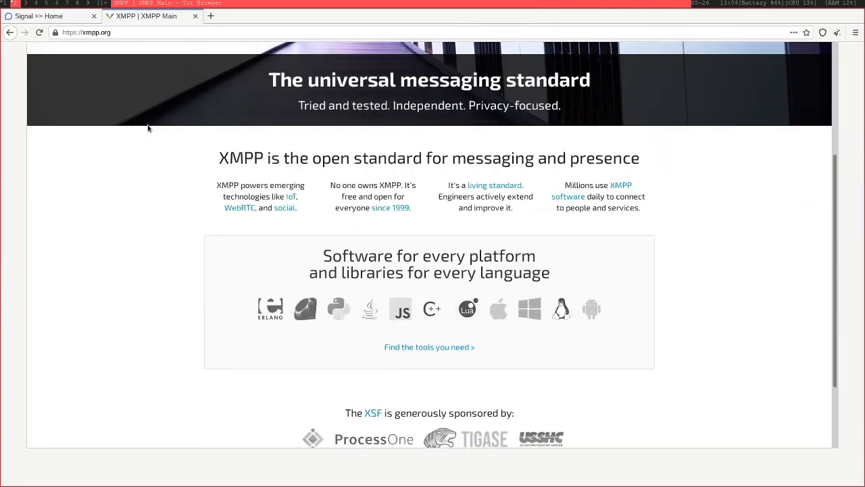
pyautogui.scroll(-3)
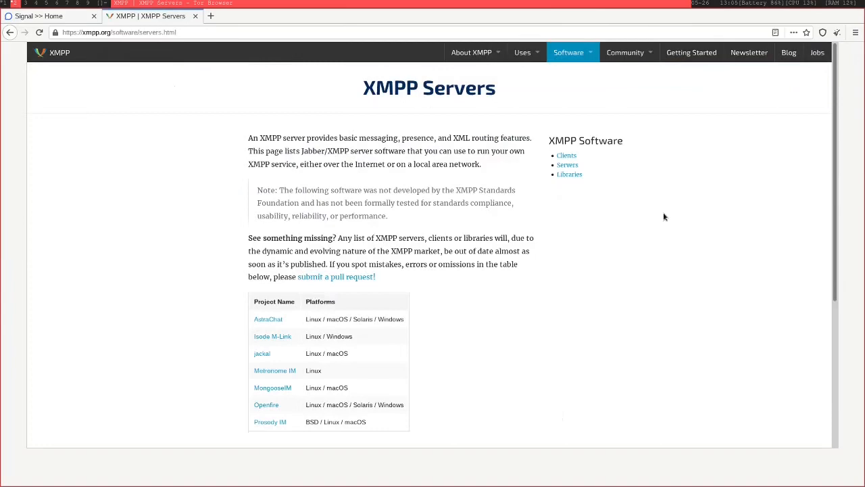
pyautogui.scroll(-3)
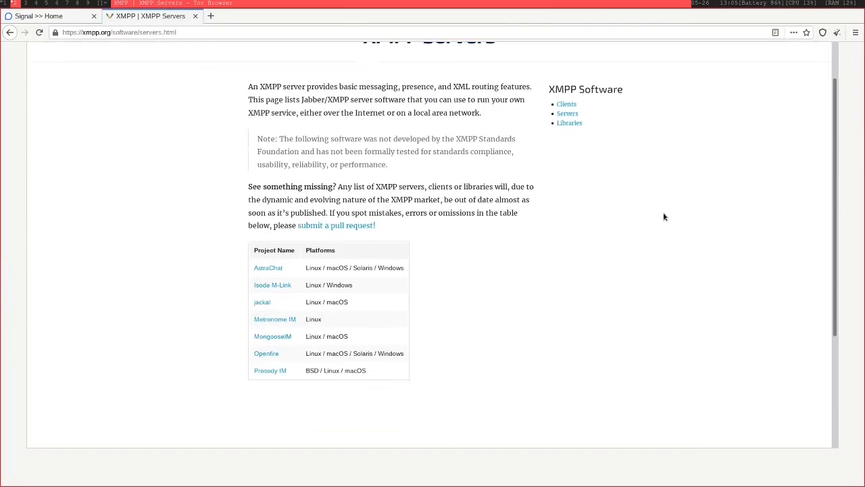
pyautogui.scroll(3)
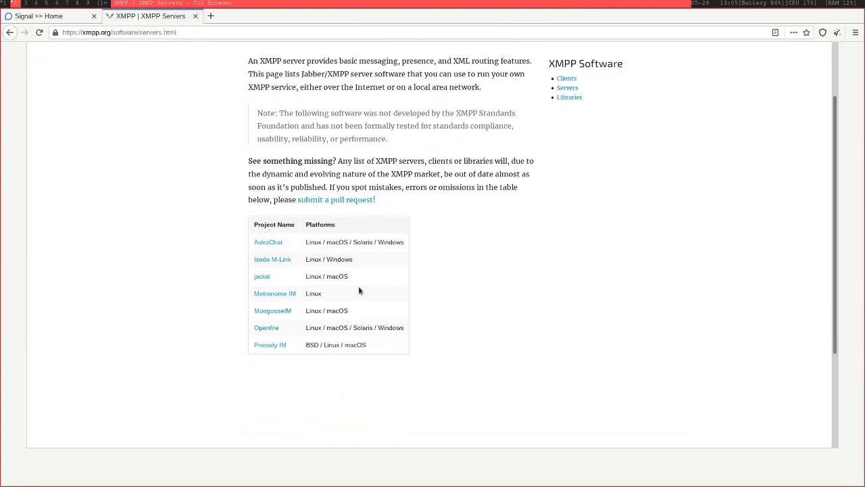
pyautogui.moveTo(267, 242)
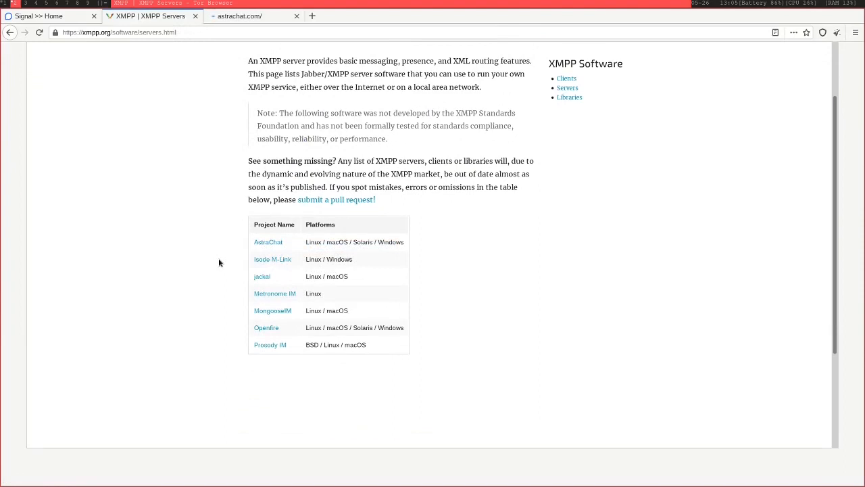
# Step: Browse through the AstraChat homepage in its tab, then close it to return to the servers list
pyautogui.click(268, 242)
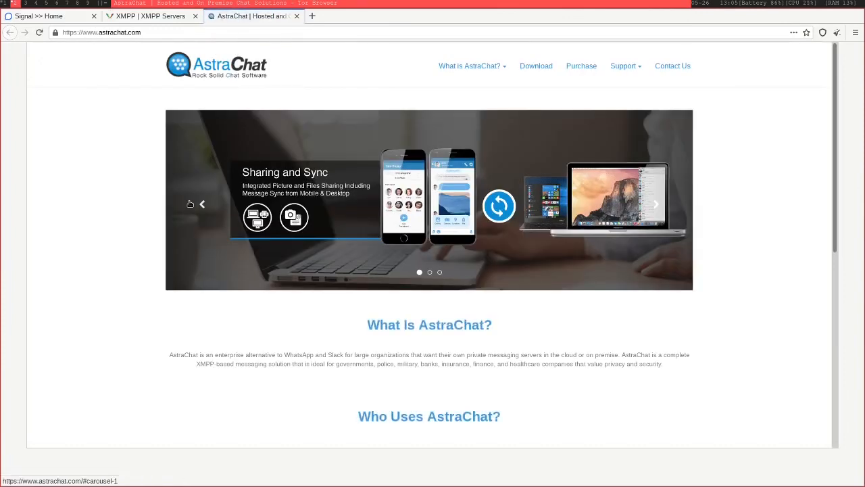
pyautogui.scroll(-3)
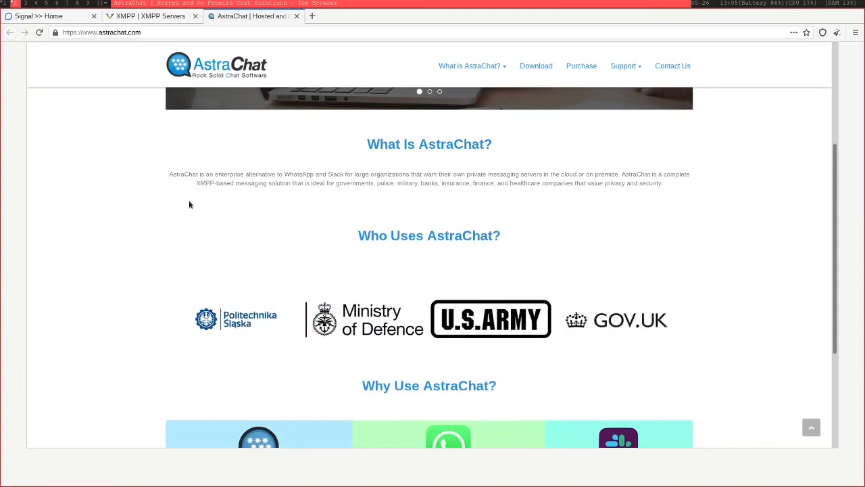
pyautogui.scroll(-3)
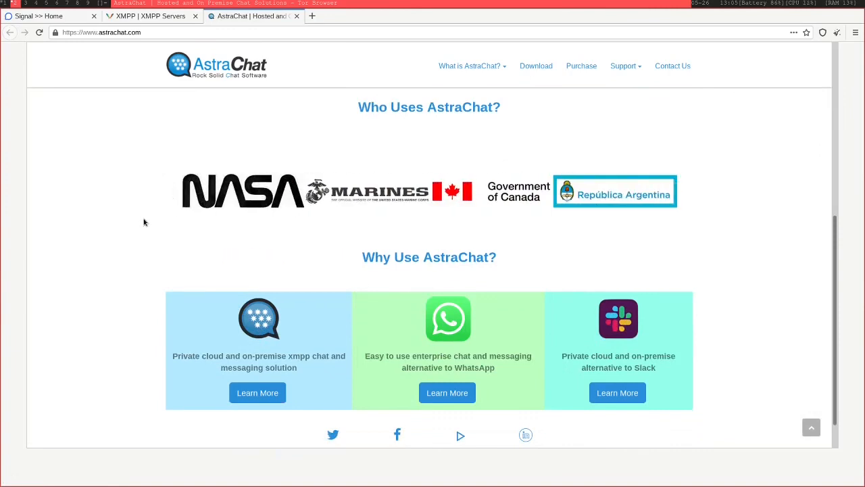
pyautogui.scroll(-3)
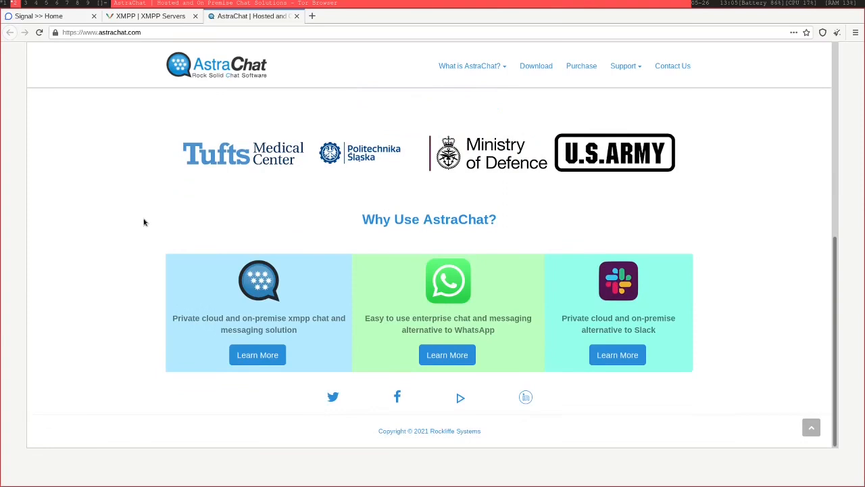
pyautogui.click(297, 16)
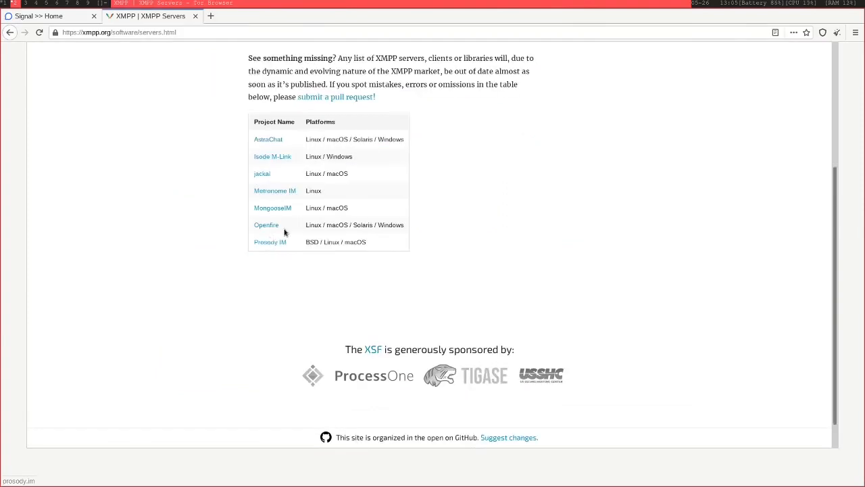
# Step: Open the Prosody IM site from the servers table and read down its Documentation page
pyautogui.click(271, 242)
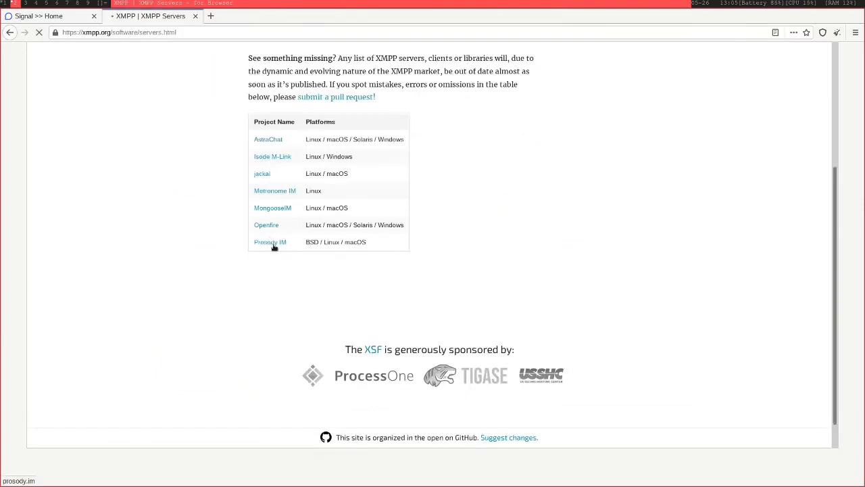
pyautogui.click(270, 242)
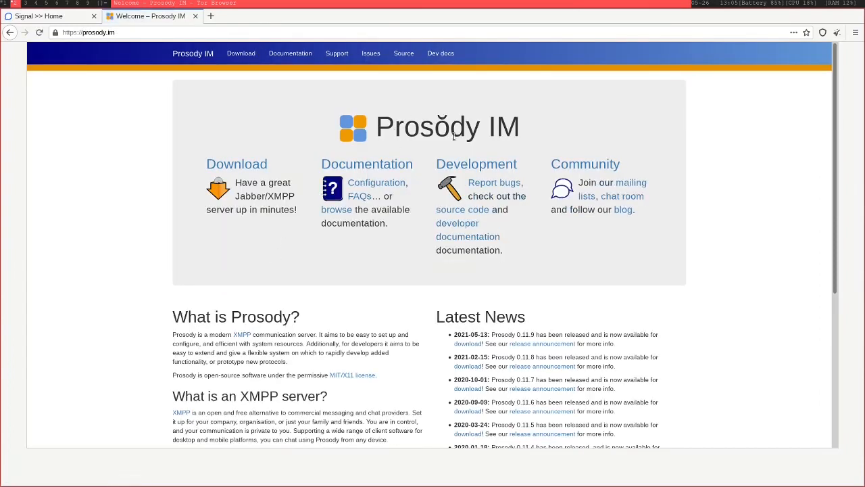
pyautogui.moveTo(348, 294)
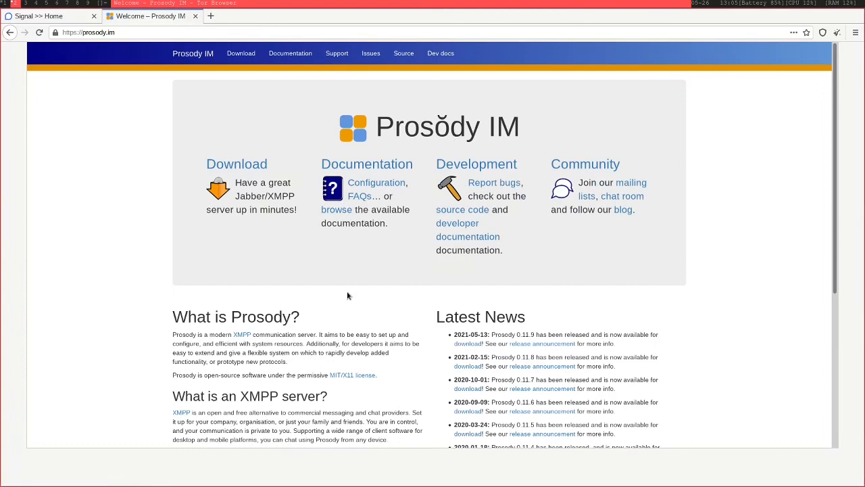
pyautogui.scroll(-3)
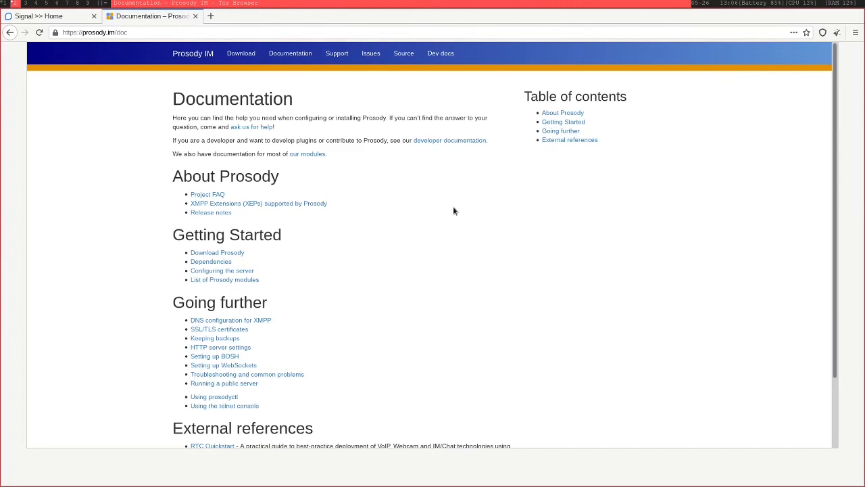
pyautogui.scroll(-3)
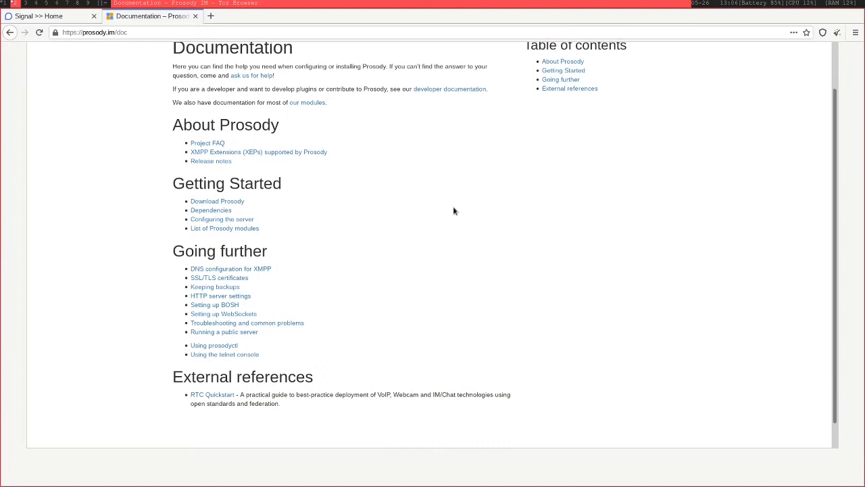
pyautogui.moveTo(459, 199)
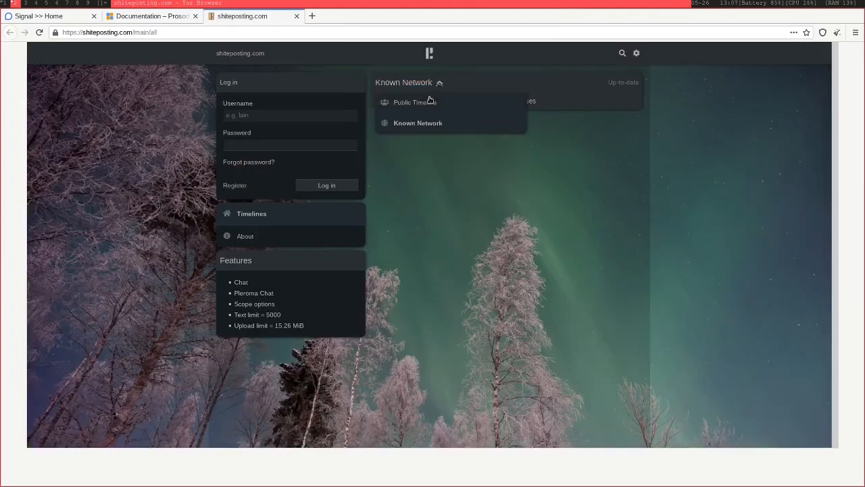
# Step: Browse the shitposting.com public timeline, then return to the Prosody documentation tab
pyautogui.click(414, 103)
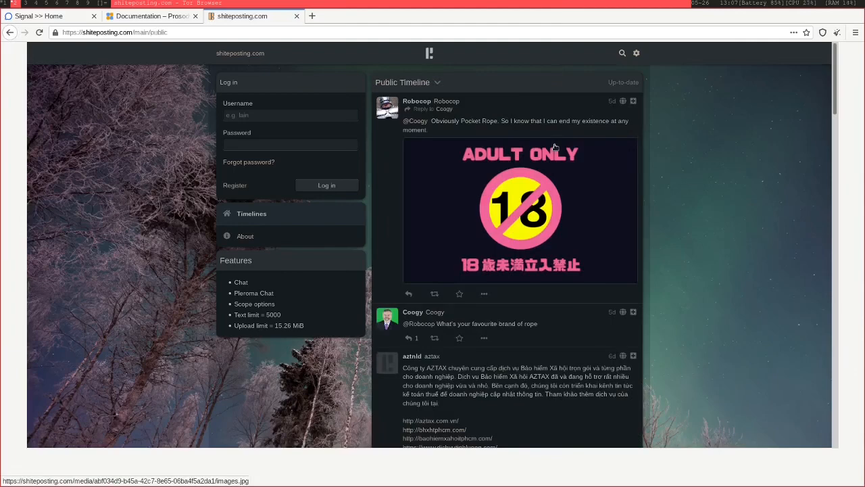
pyautogui.scroll(-3)
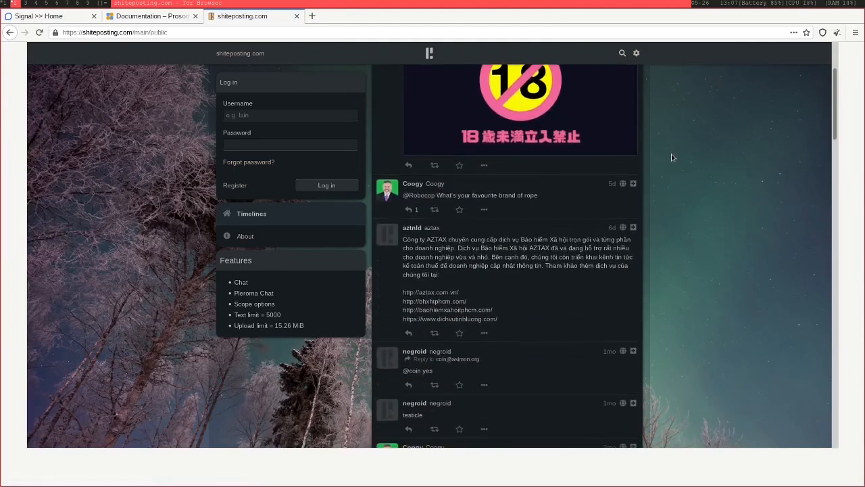
pyautogui.scroll(-3)
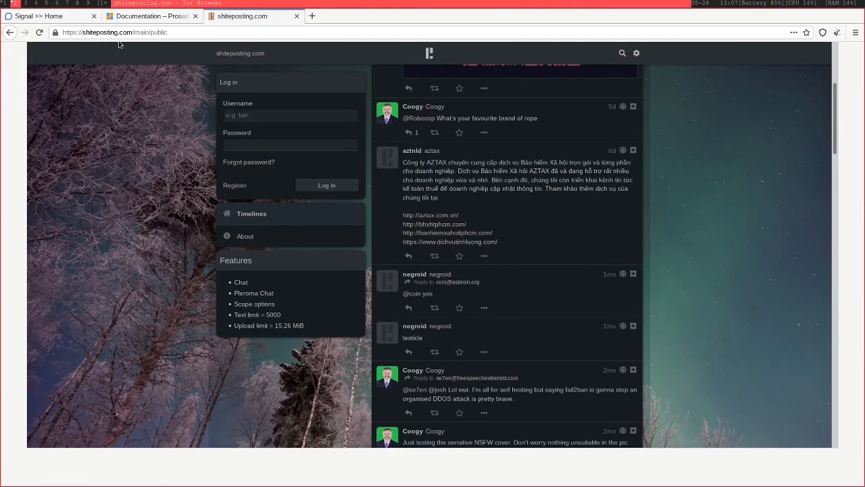
pyautogui.click(114, 32)
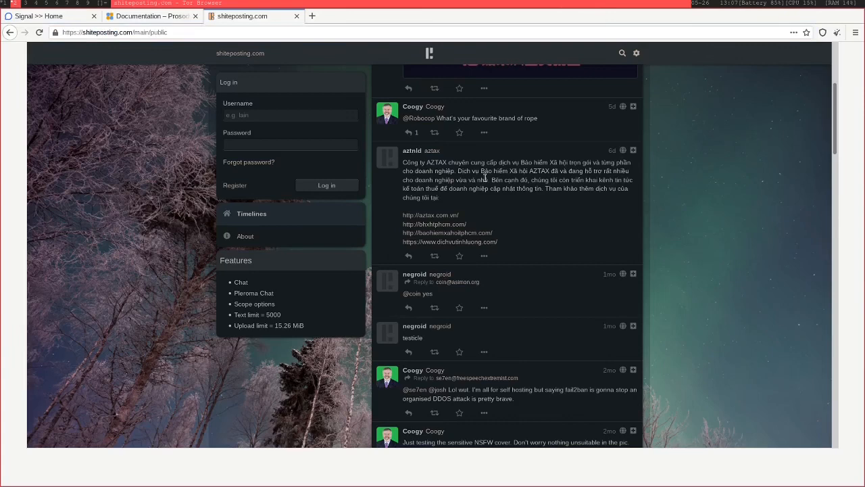
pyautogui.scroll(-3)
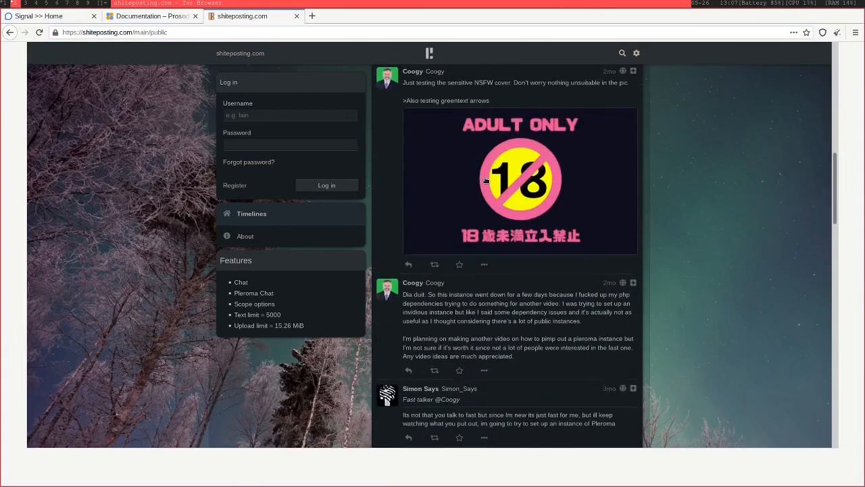
pyautogui.moveTo(597, 219)
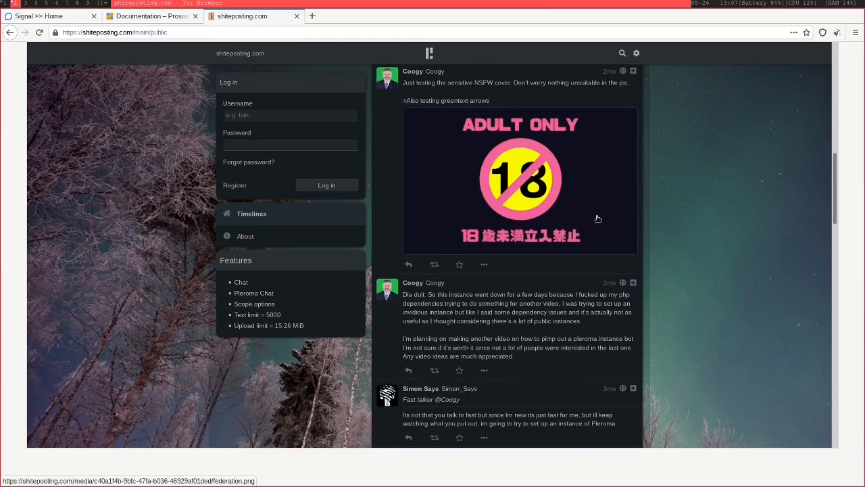
pyautogui.moveTo(675, 201)
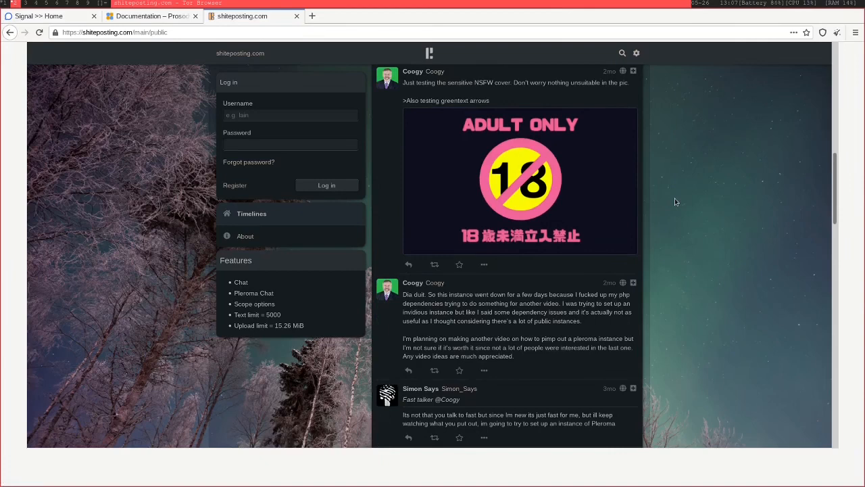
pyautogui.moveTo(560, 65)
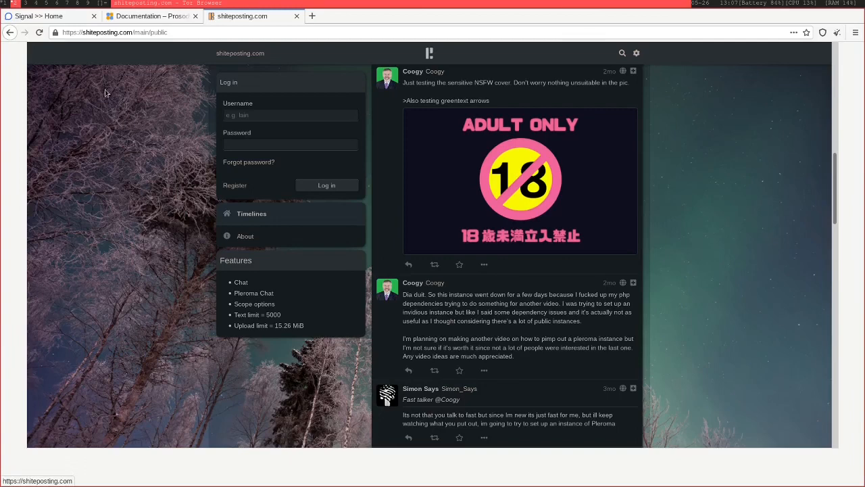
pyautogui.moveTo(219, 300)
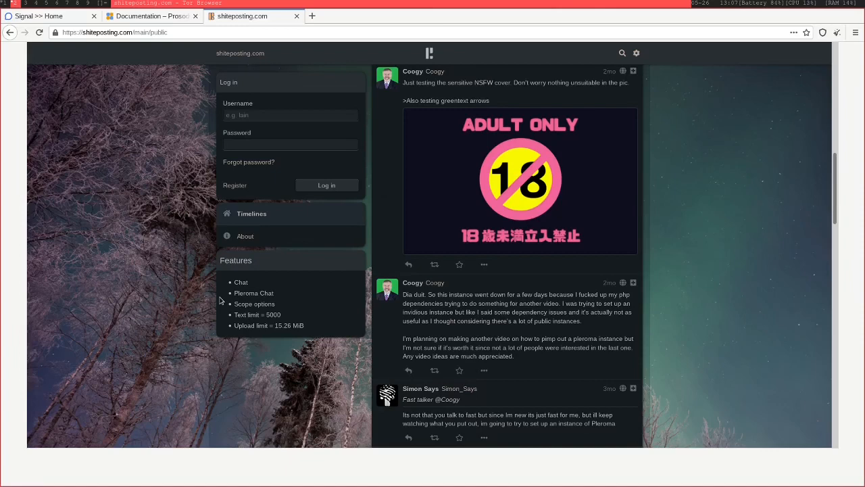
pyautogui.moveTo(615, 200)
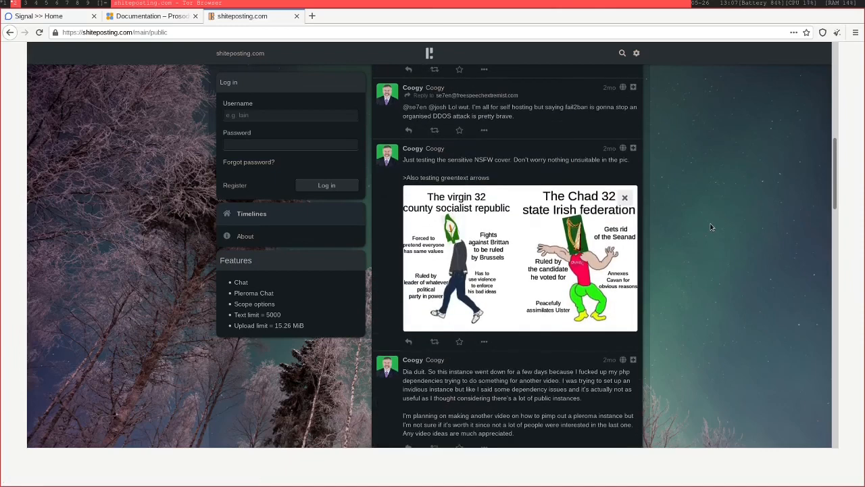
pyautogui.scroll(3)
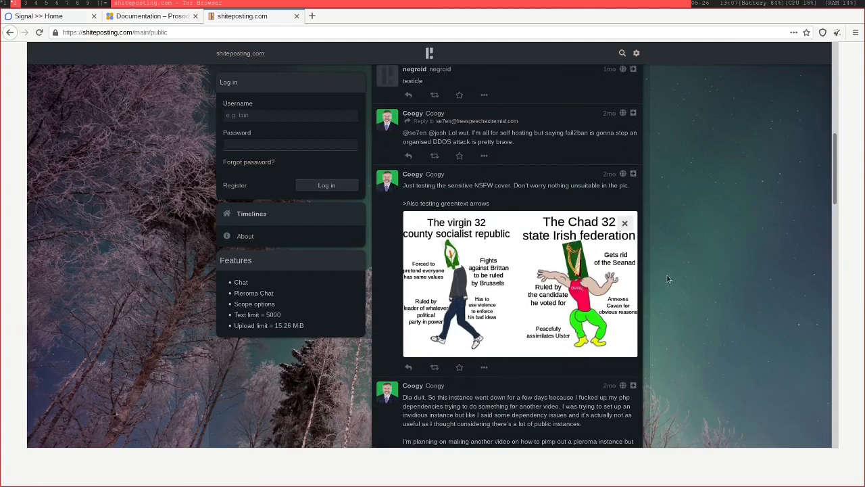
pyautogui.moveTo(697, 241)
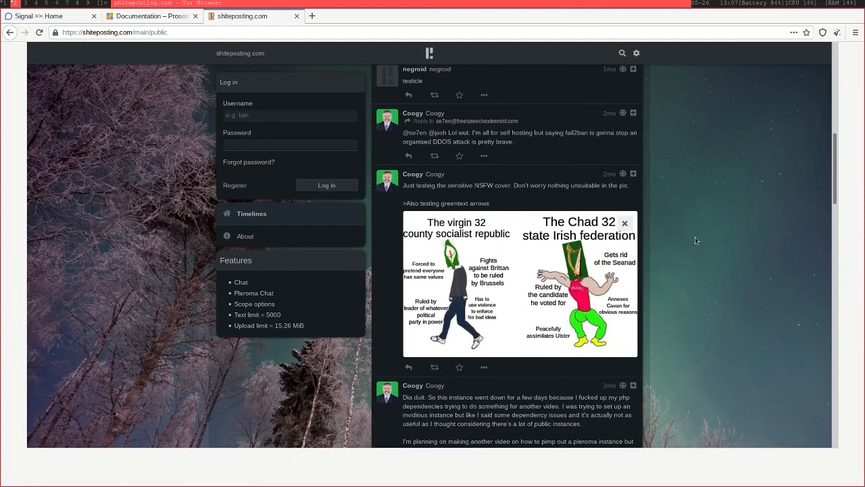
pyautogui.click(150, 16)
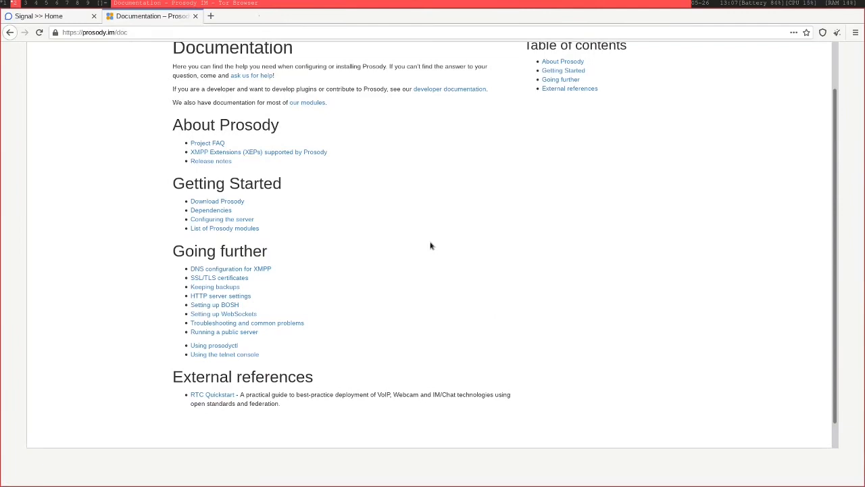
pyautogui.moveTo(292, 211)
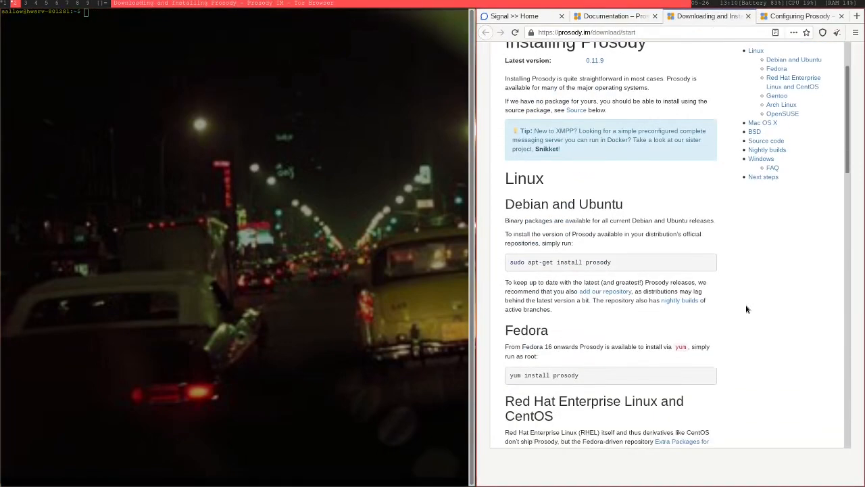
# Step: Read the Debian/Ubuntu install instructions and run sudo apt-get install prosody in the terminal
pyautogui.scroll(-3)
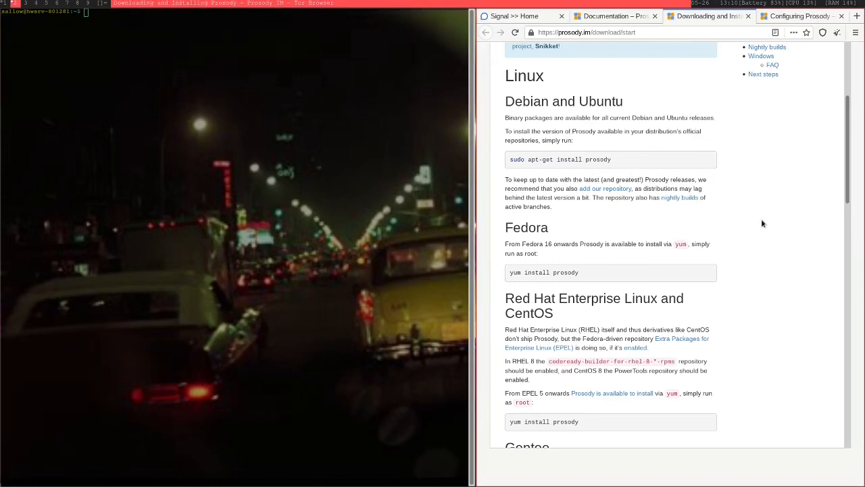
pyautogui.moveTo(661, 165)
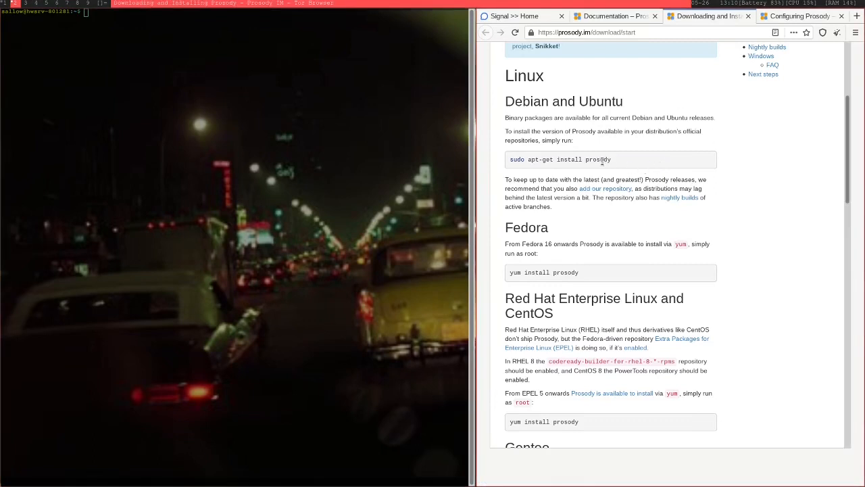
pyautogui.doubleClick(597, 159)
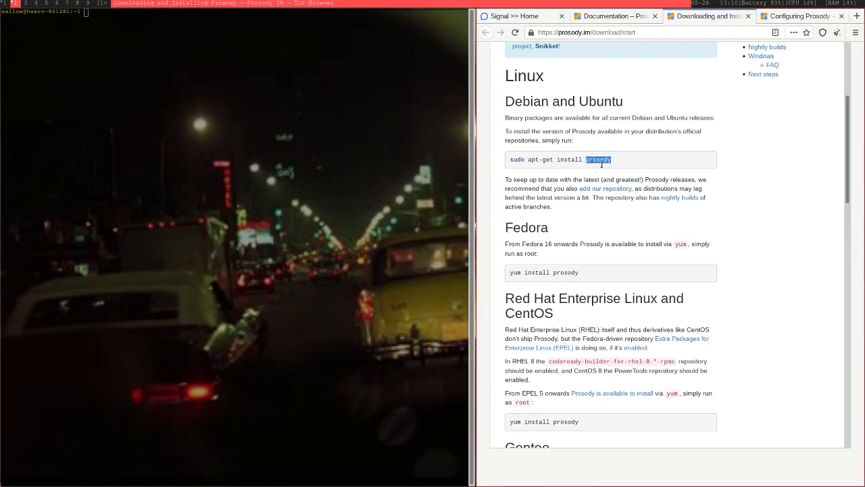
pyautogui.scroll(-3)
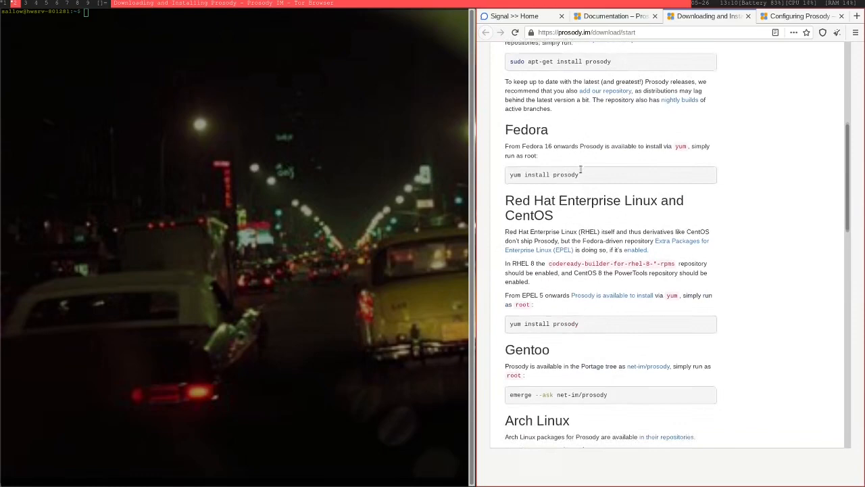
pyautogui.scroll(-3)
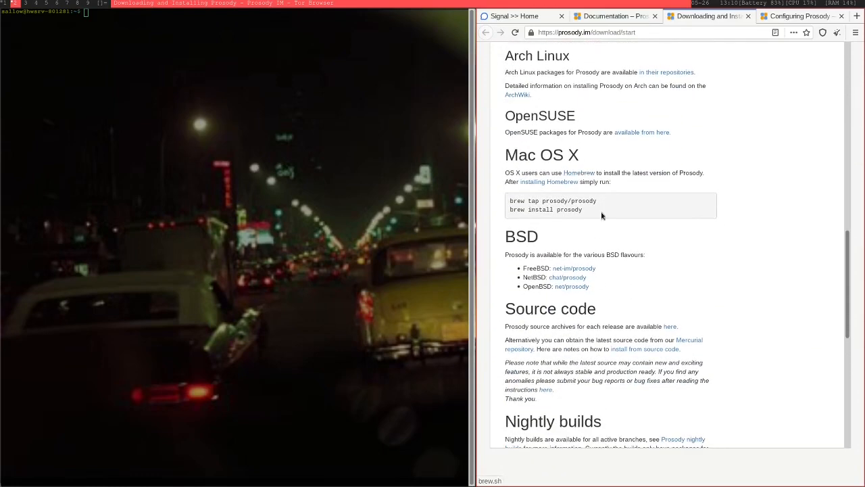
pyautogui.moveTo(534, 159)
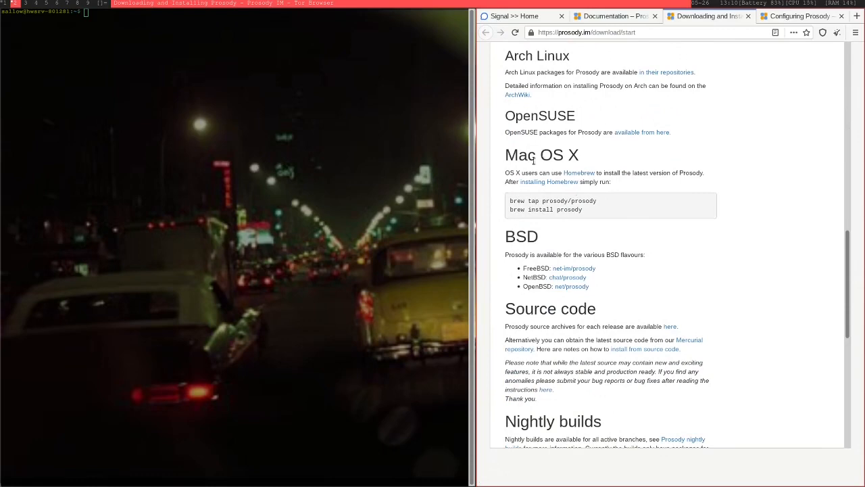
pyautogui.moveTo(652, 214)
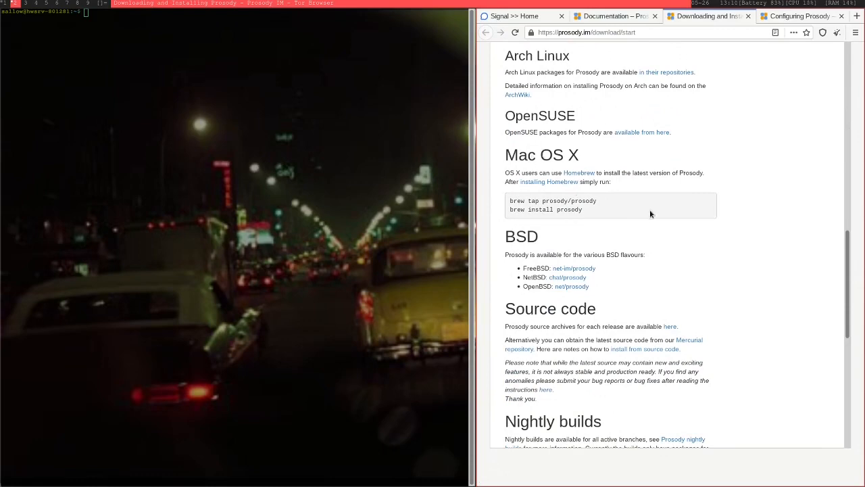
pyautogui.scroll(3)
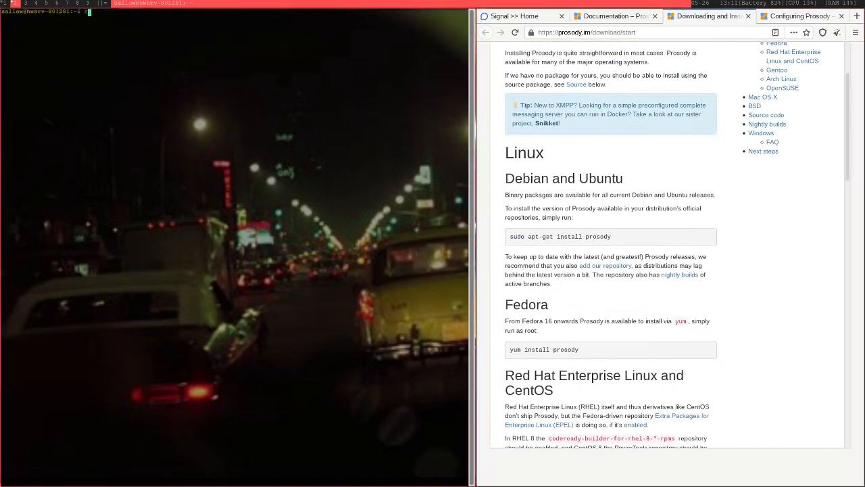
pyautogui.write('sudo apt-get install pros')
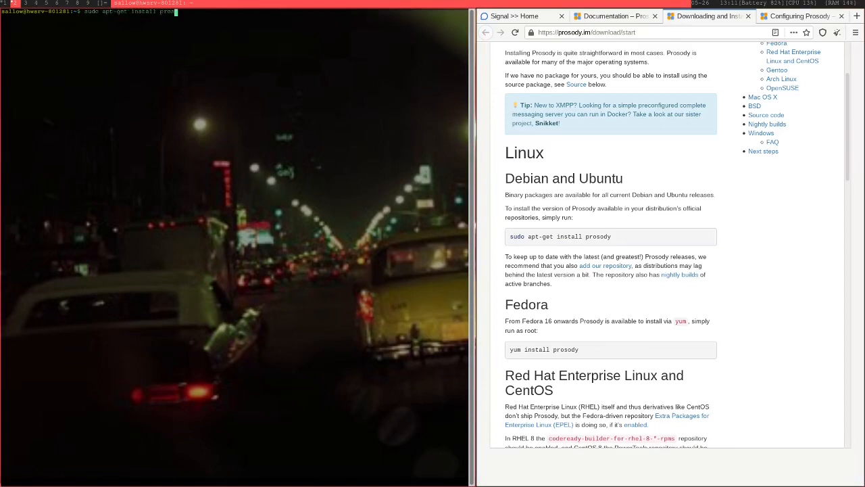
pyautogui.press('Return')
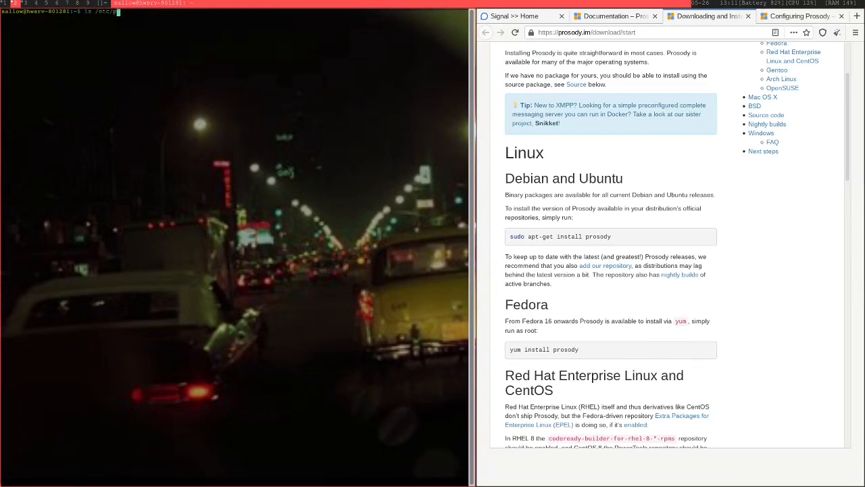
# Step: List /etc/prosody and read through prosody.cfg.lua in vim
pyautogui.press('Return')
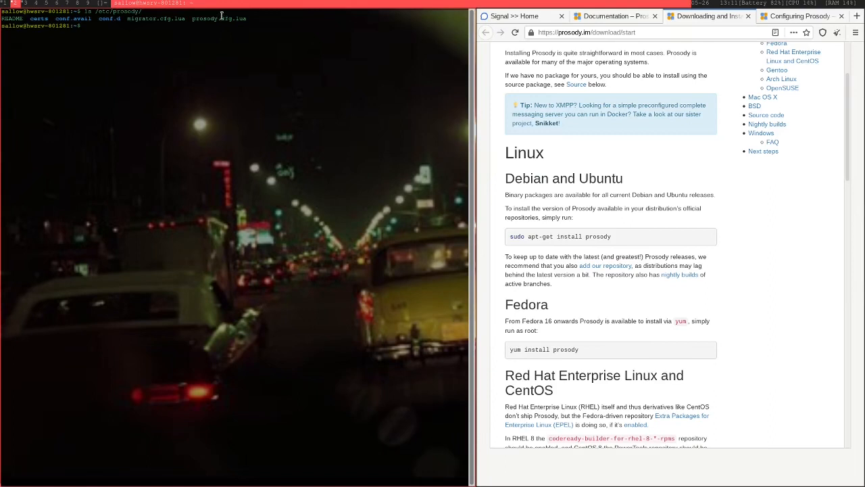
pyautogui.doubleClick(219, 19)
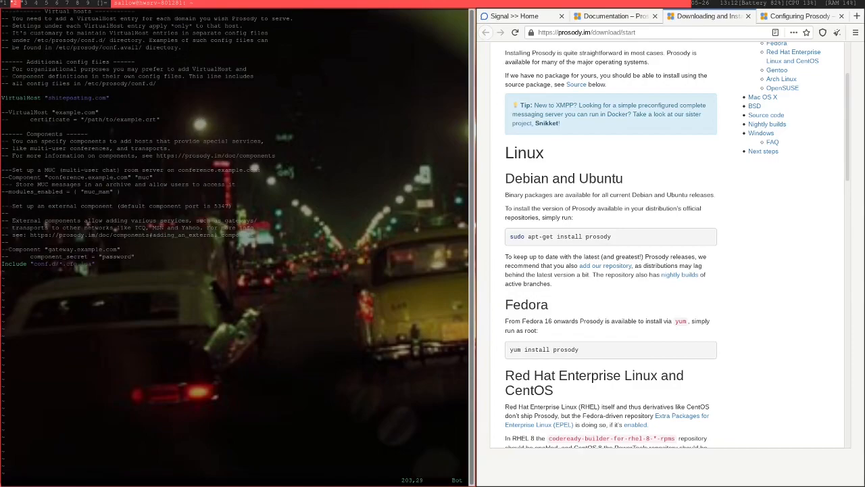
pyautogui.scroll(3)
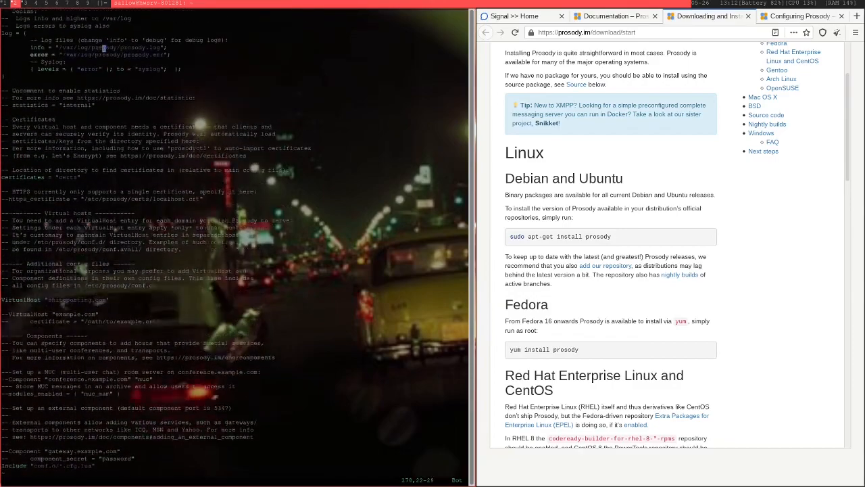
pyautogui.scroll(3)
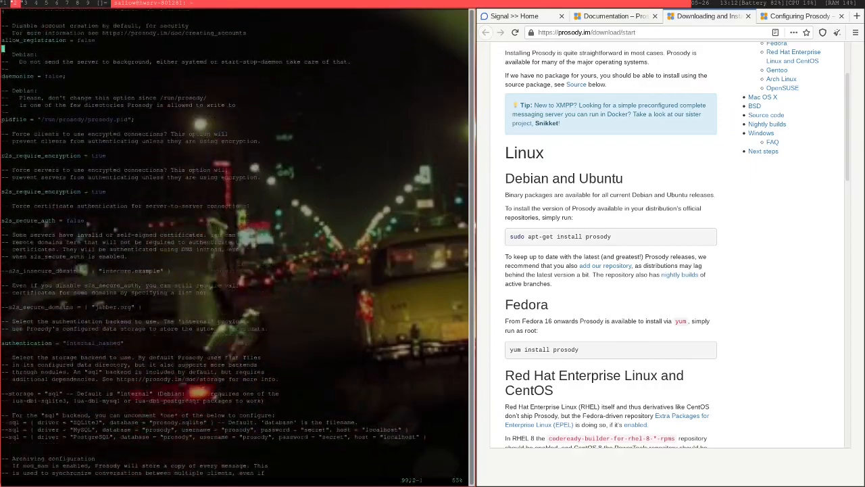
pyautogui.scroll(3)
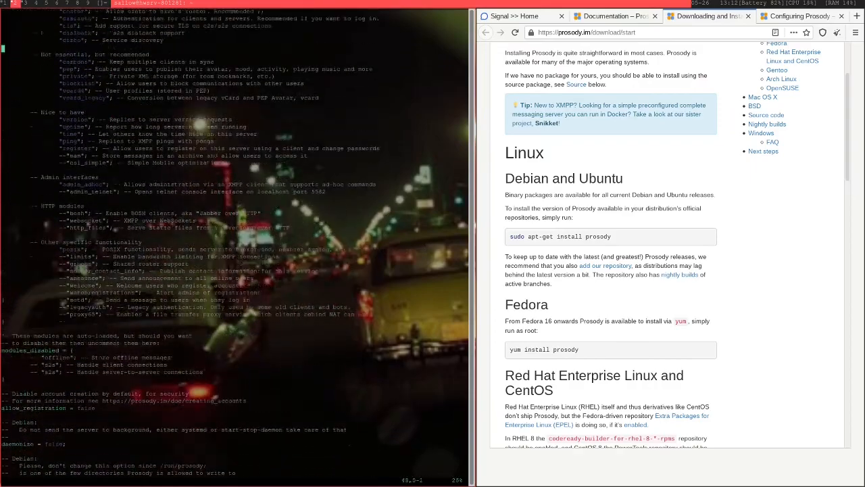
pyautogui.scroll(3)
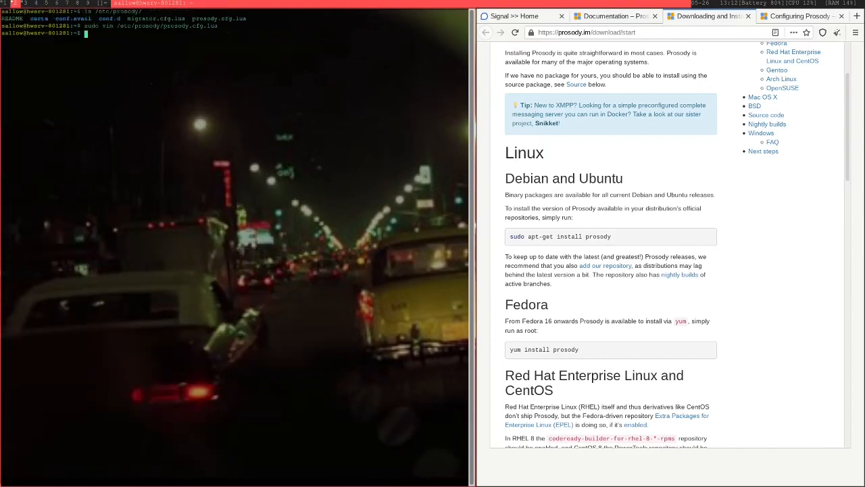
# Step: Run sudo prosodyctl adduser for the eoin account on shitposting.com and answer its prompts
pyautogui.write('sudo')
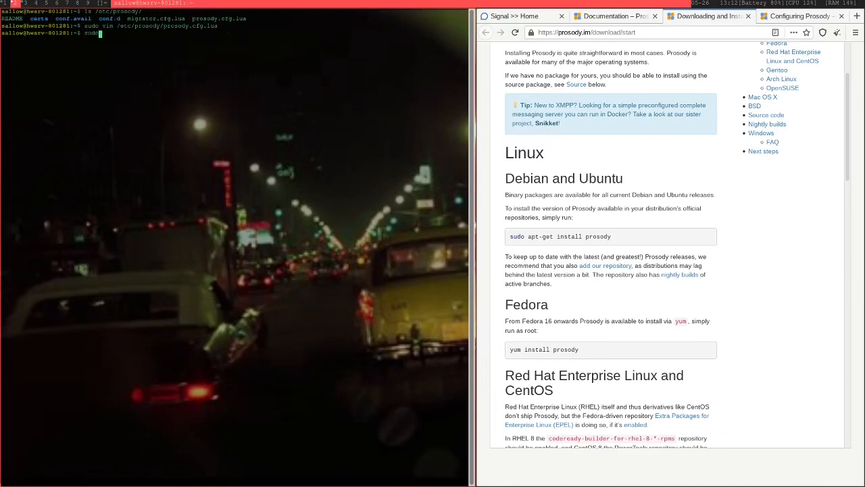
pyautogui.write('pr')
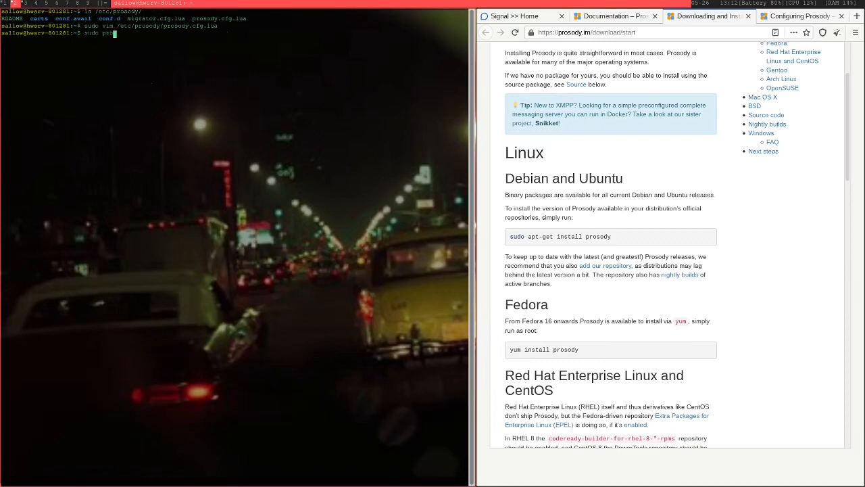
pyautogui.write('osodyctl')
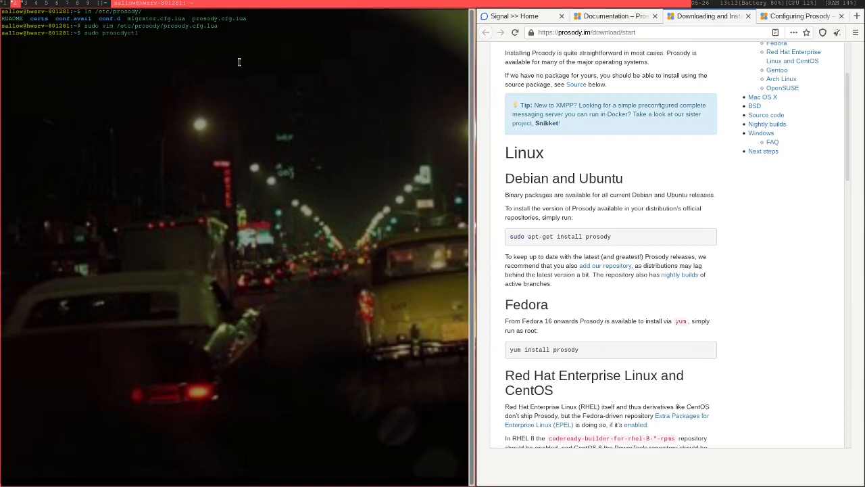
pyautogui.write('add')
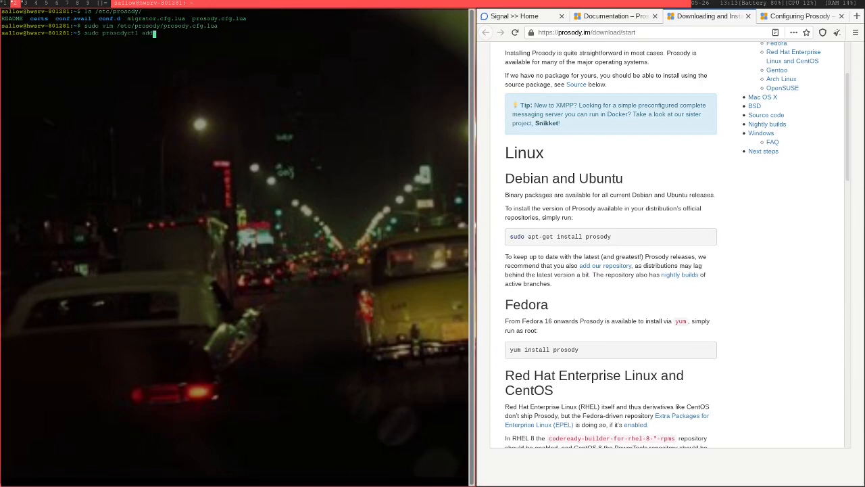
pyautogui.write('user c')
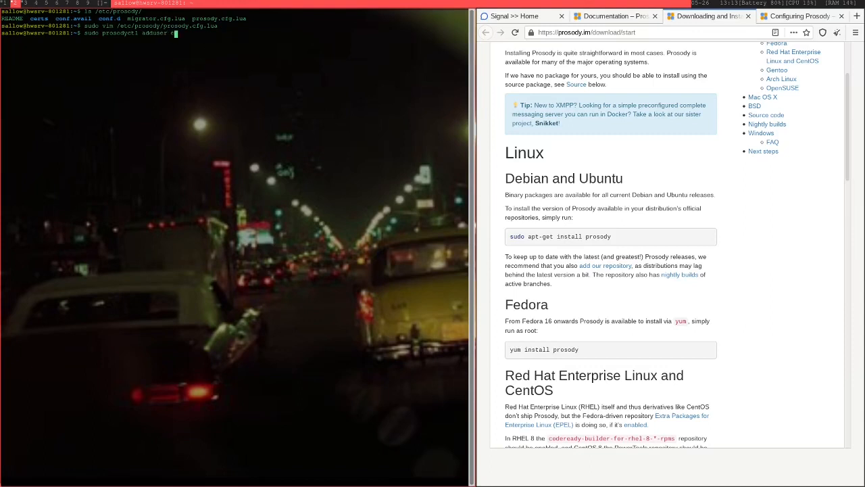
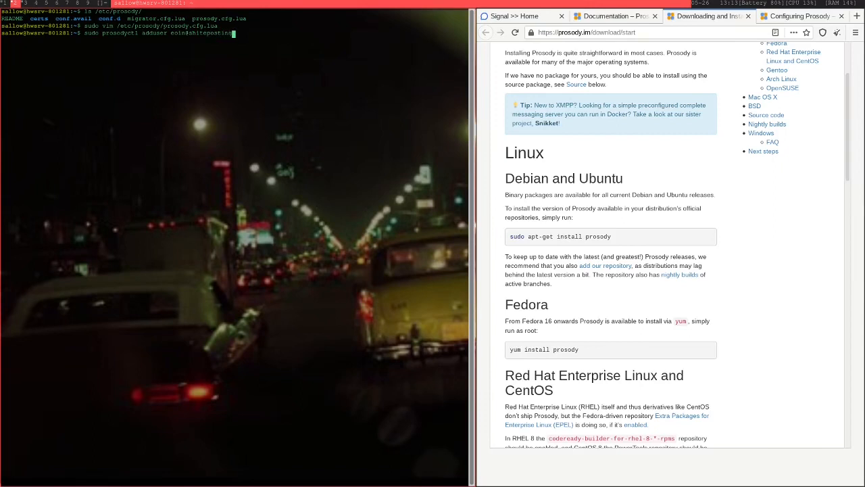
pyautogui.press('Return')
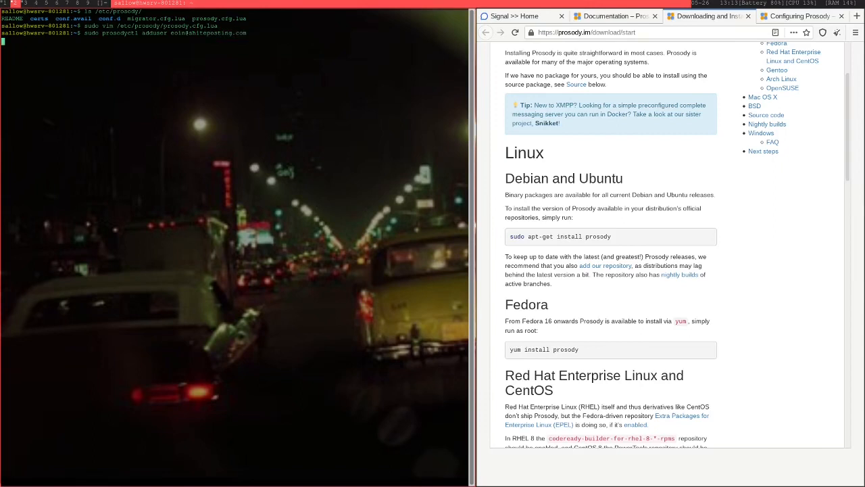
pyautogui.press('Return')
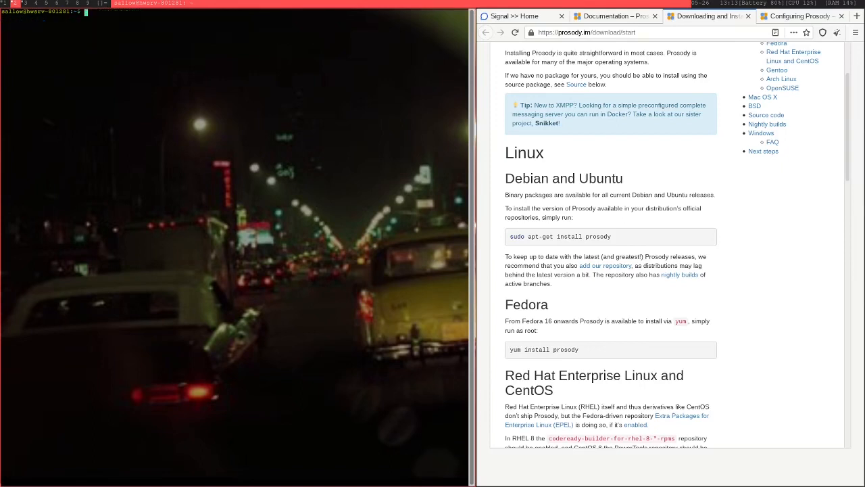
# Step: Open /etc/prosody/prosody.cfg.lua in vim with sudo and enter insert mode at the admins setting
pyautogui.write('sudo vim /etc/prosody/prosody.cfg.lua')
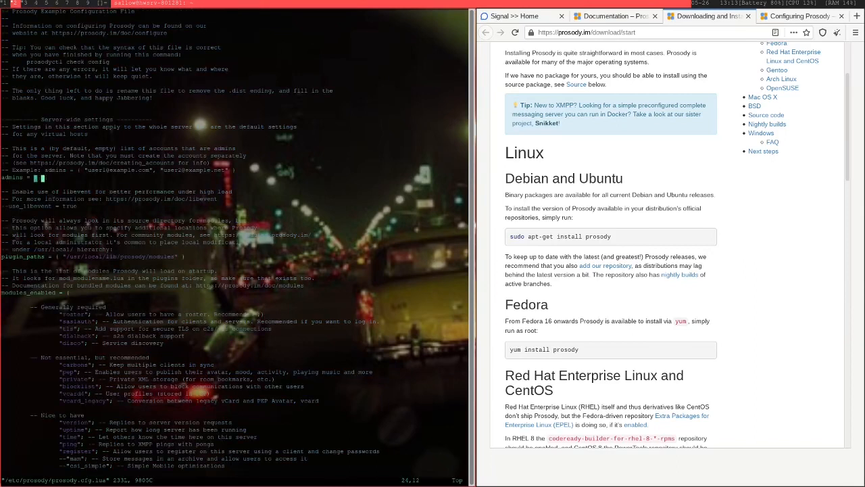
pyautogui.press('i')
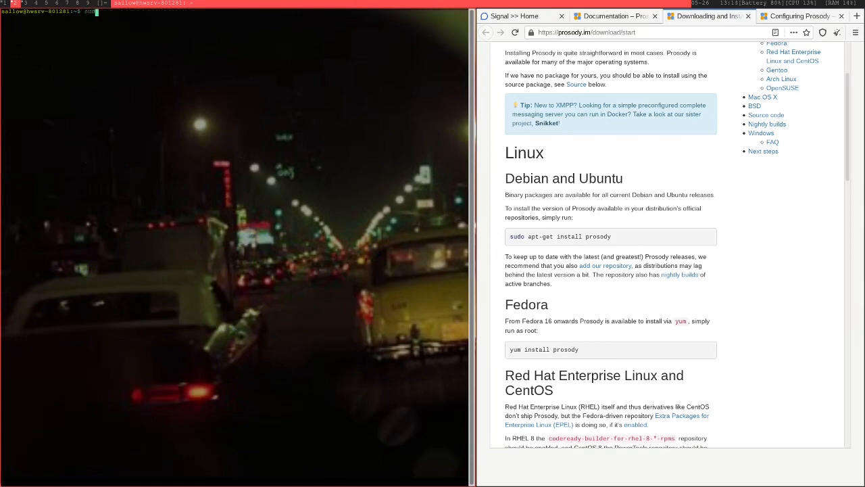
# Step: Run sudo systemctl status prosody to confirm the service is active and running
pyautogui.write('sudo')
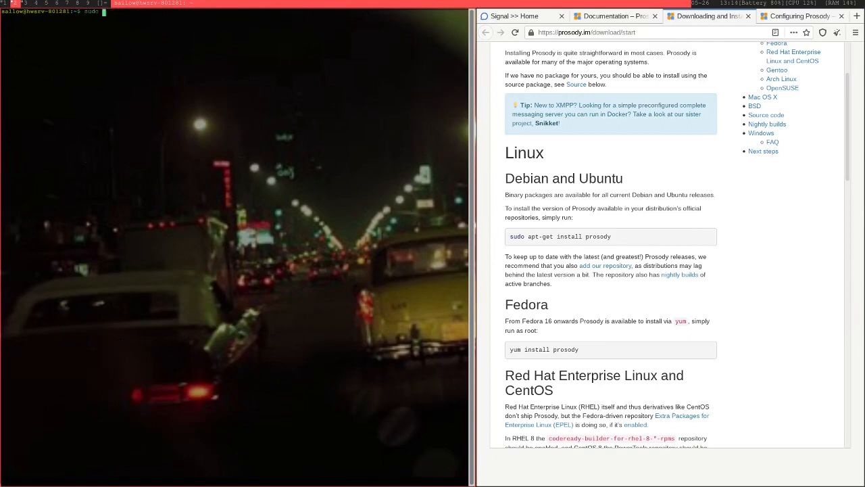
pyautogui.write('sytec')
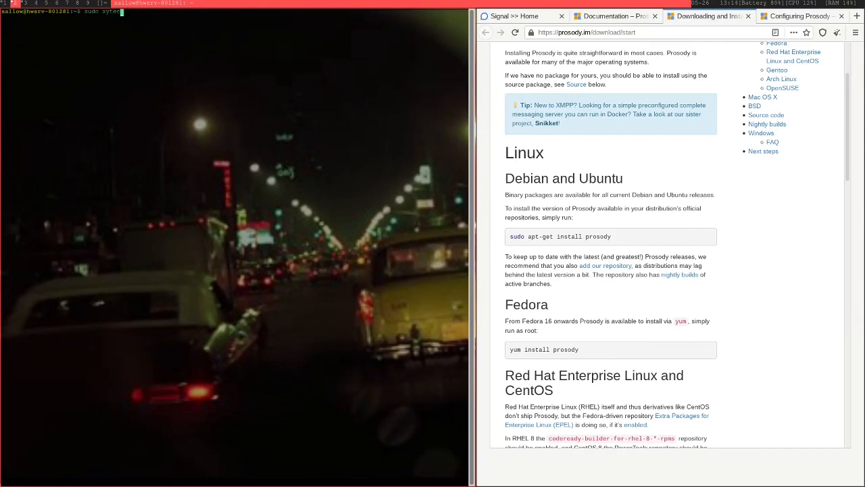
pyautogui.press('Return')
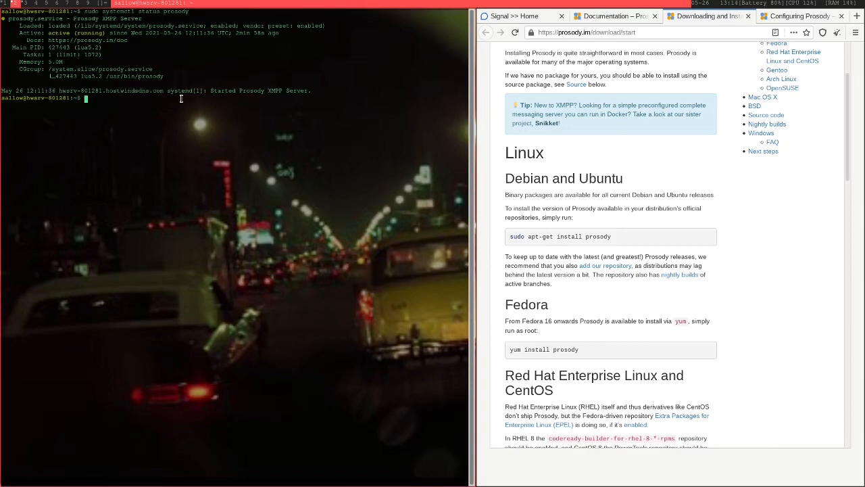
# Step: Start typing a sudo prosodyctl --root cert import command with an /etc/ path
pyautogui.write('sudo prosodyctl')
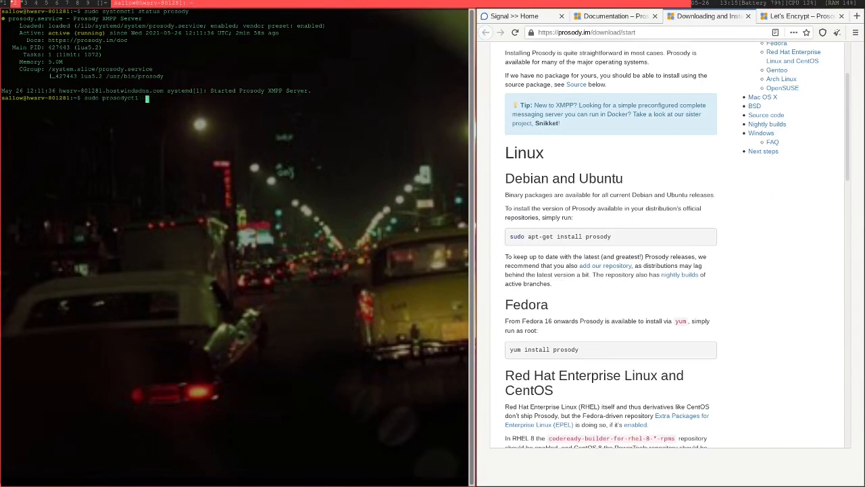
pyautogui.write('--root')
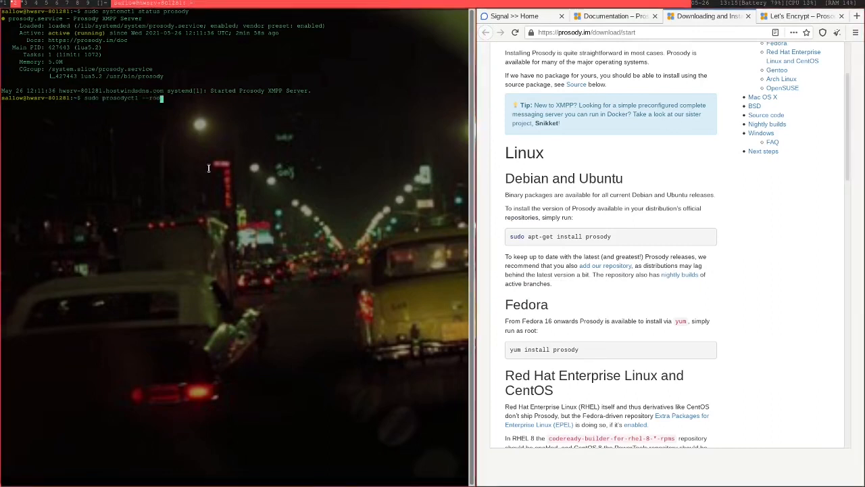
pyautogui.write('cert')
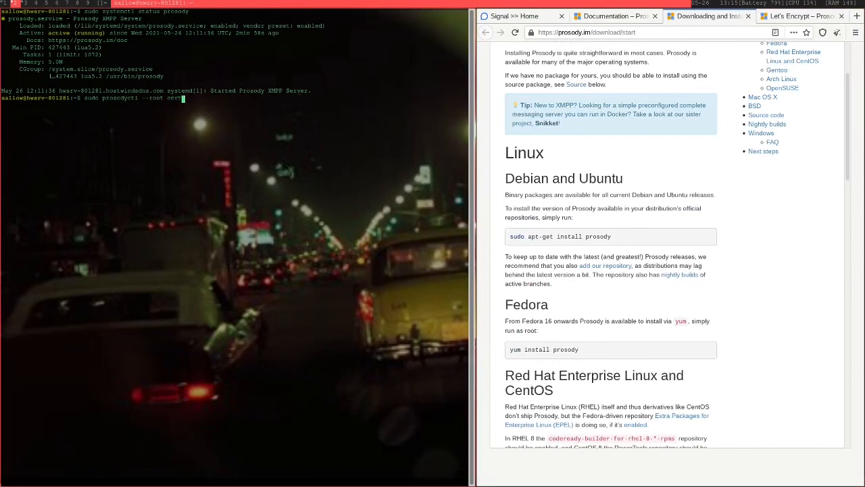
pyautogui.write('import')
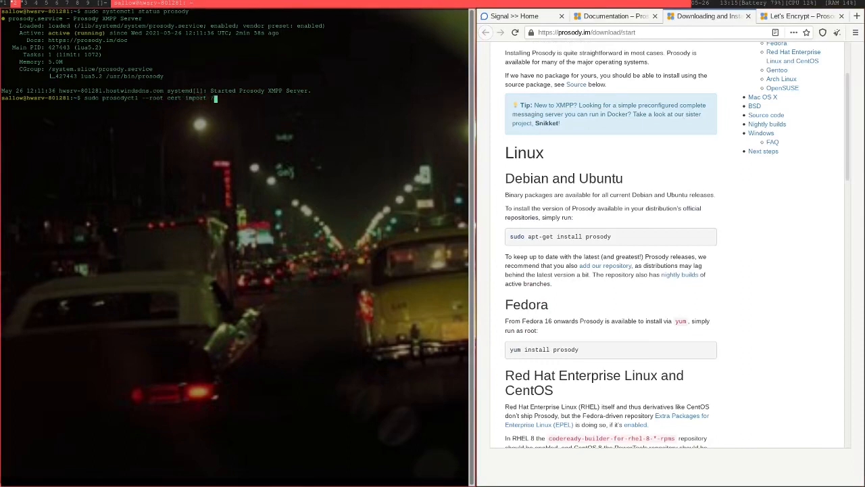
pyautogui.write('/etc/')
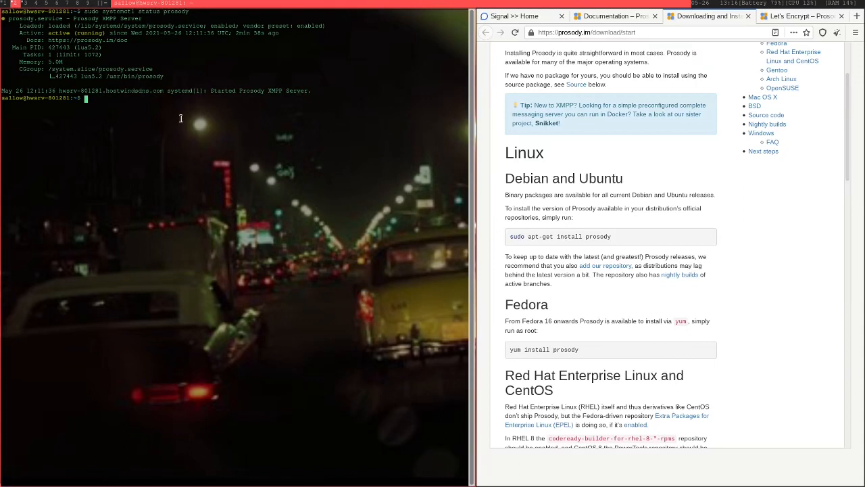
# Step: Concatenate the Let's Encrypt key and certificate into key-and-cert.pem with the pasted cp command
pyautogui.rightClick(133, 103)
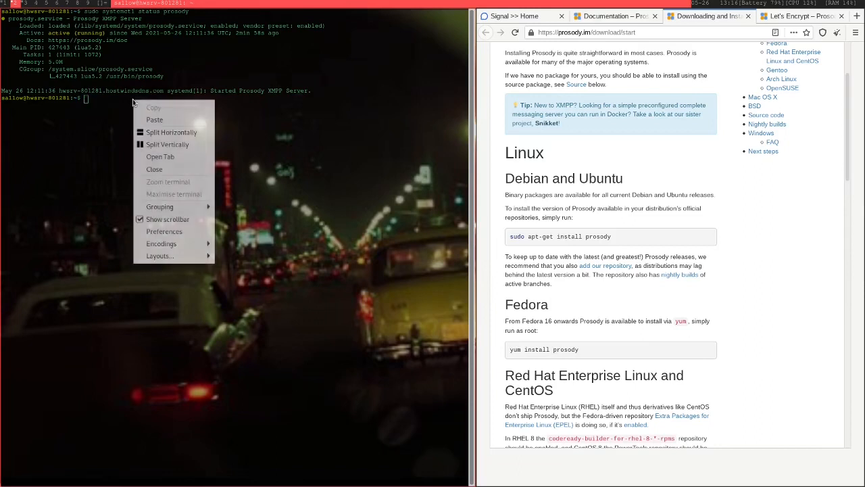
pyautogui.click(154, 119)
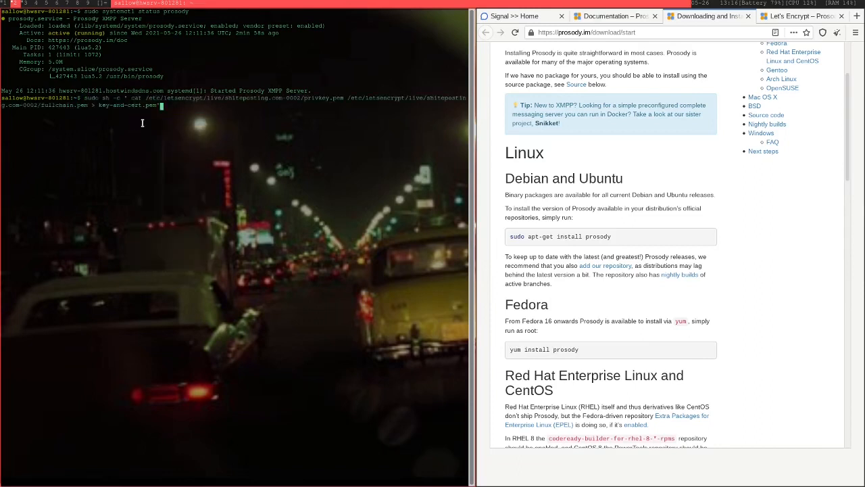
pyautogui.press('Return')
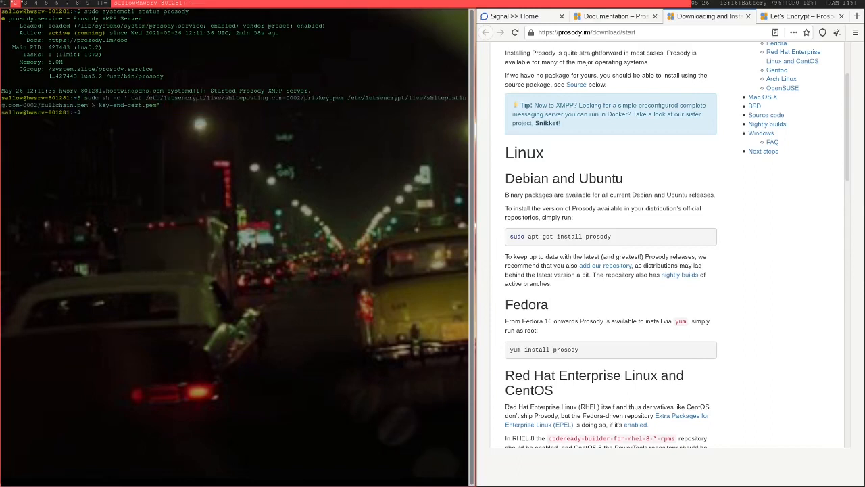
pyautogui.press('Return')
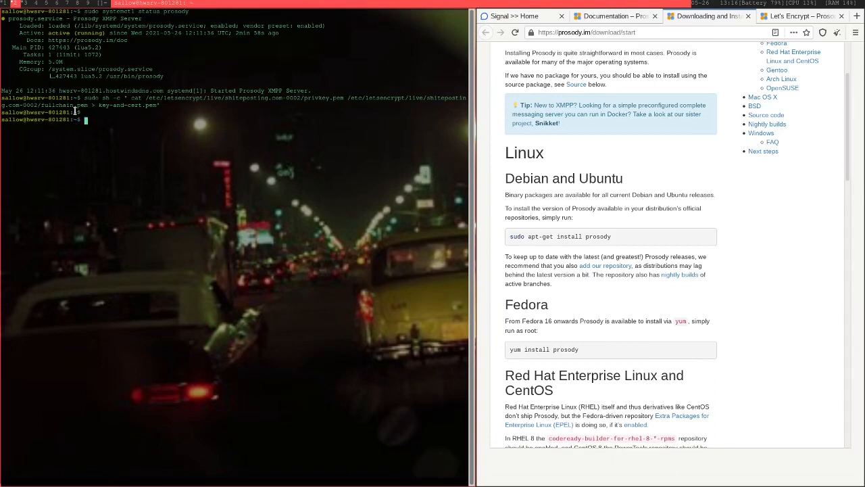
# Step: Import key-and-cert.pem via 'sudo prosodyctl --root cert import' and run systemctl on prosody
pyautogui.doubleClick(126, 106)
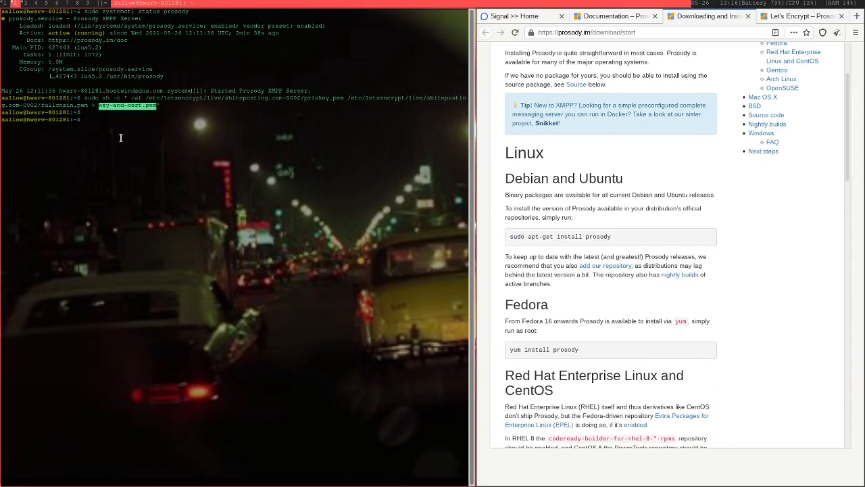
pyautogui.press('Return')
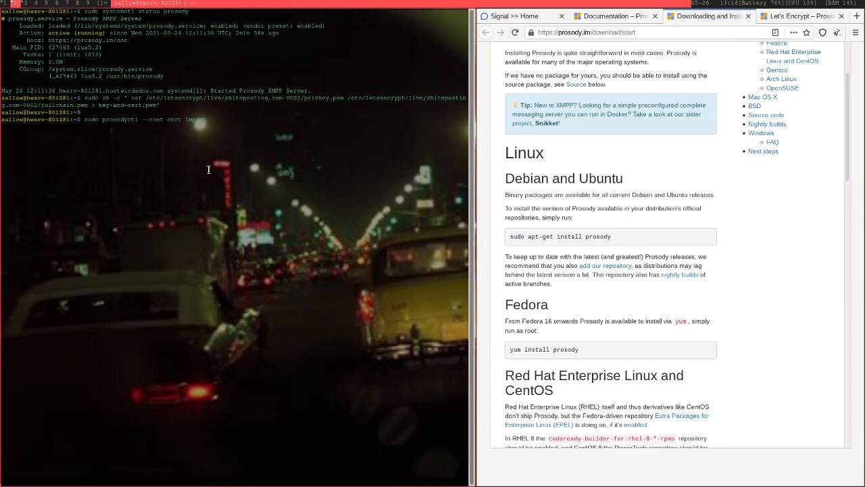
pyautogui.rightClick(142, 119)
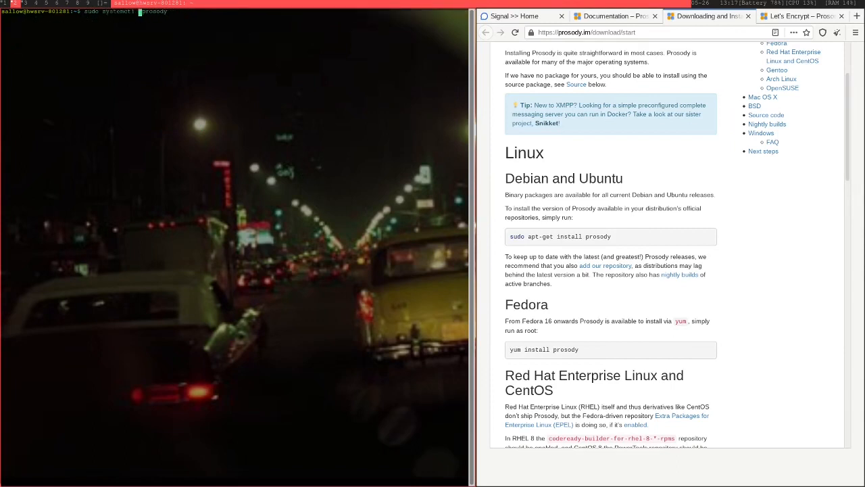
pyautogui.press('Return')
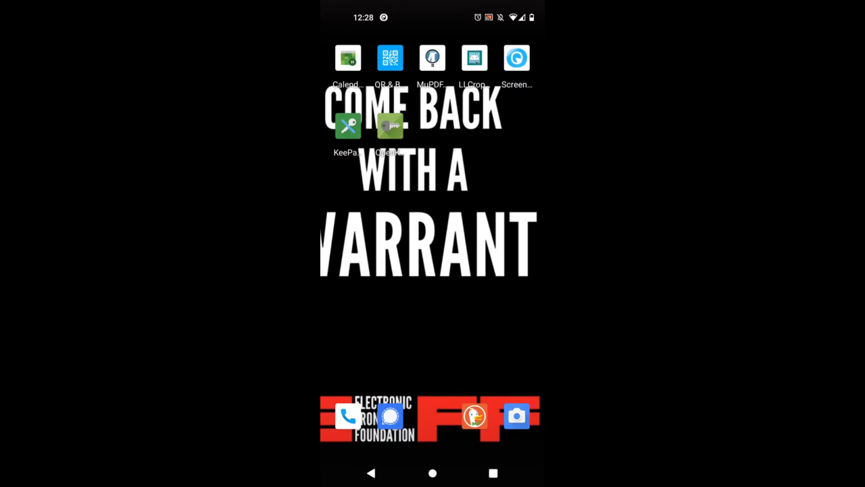
# Step: Launch Conversations from the app drawer and choose 'I already have an account'
pyautogui.scroll(3)
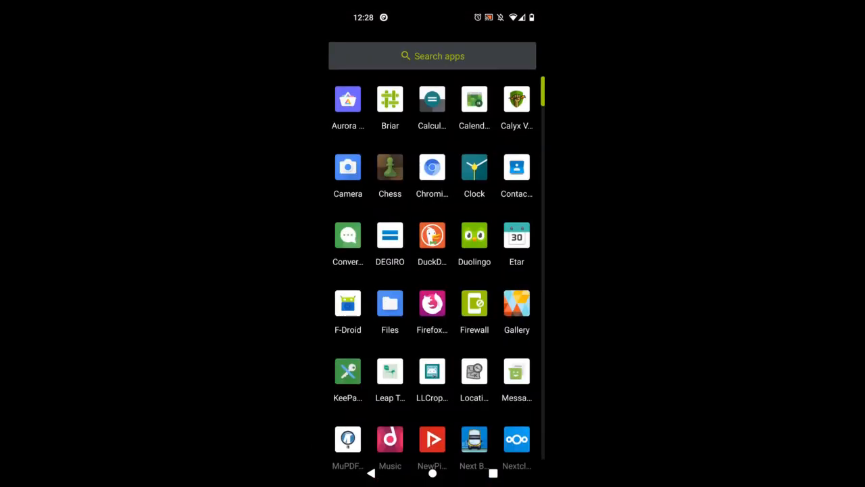
pyautogui.click(347, 235)
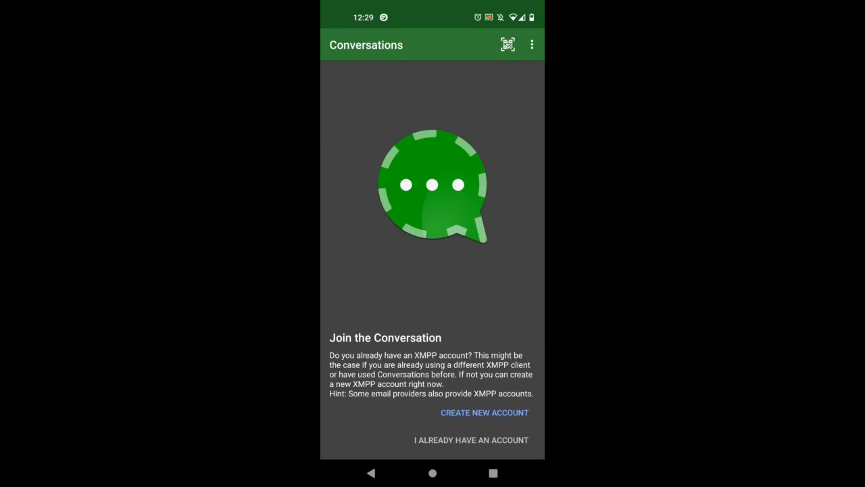
pyautogui.click(471, 439)
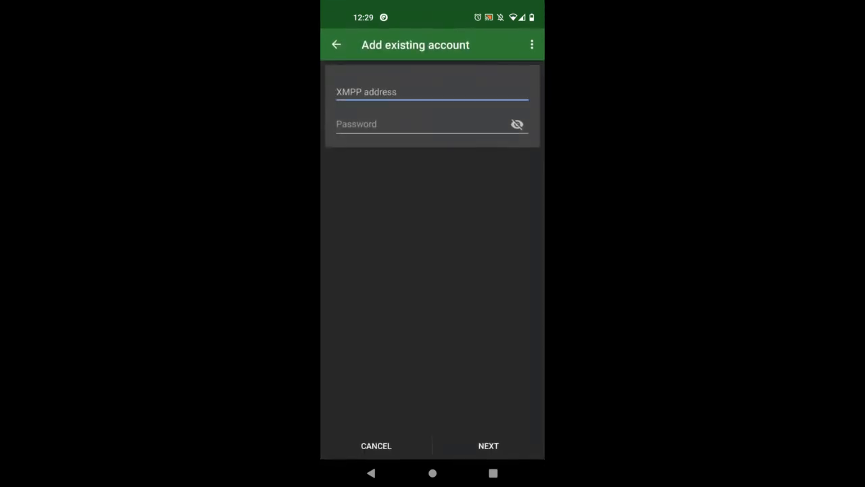
pyautogui.click(433, 92)
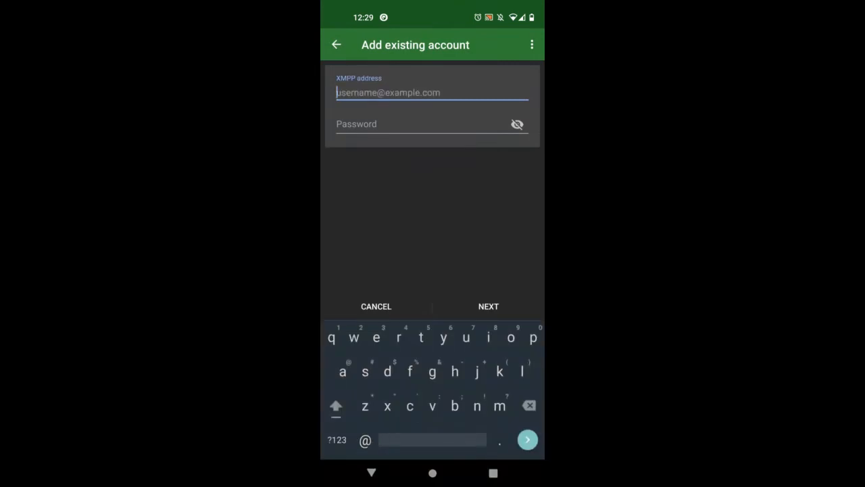
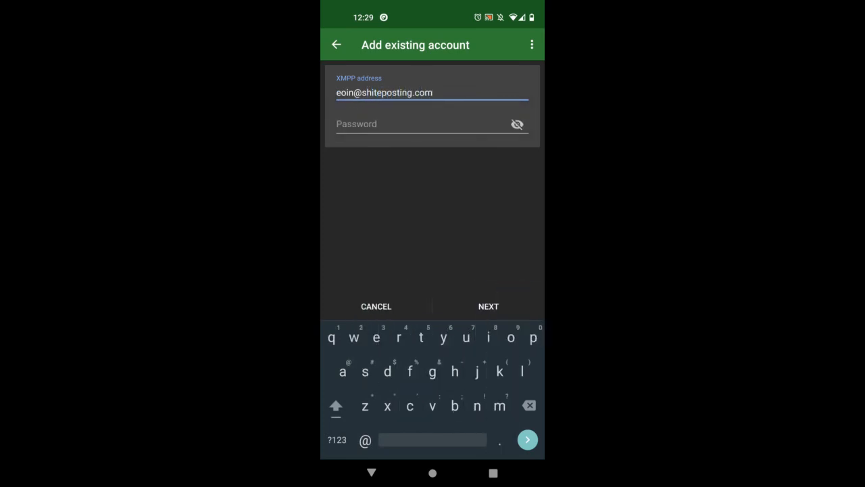
pyautogui.click(488, 306)
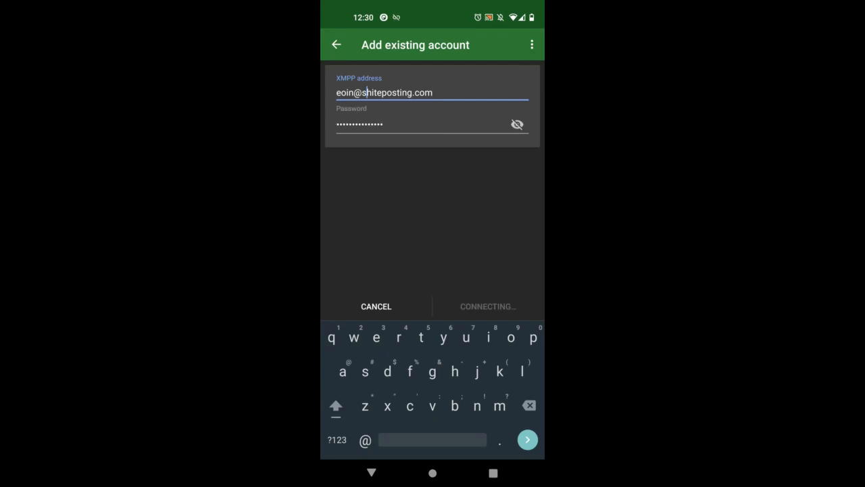
pyautogui.click(527, 439)
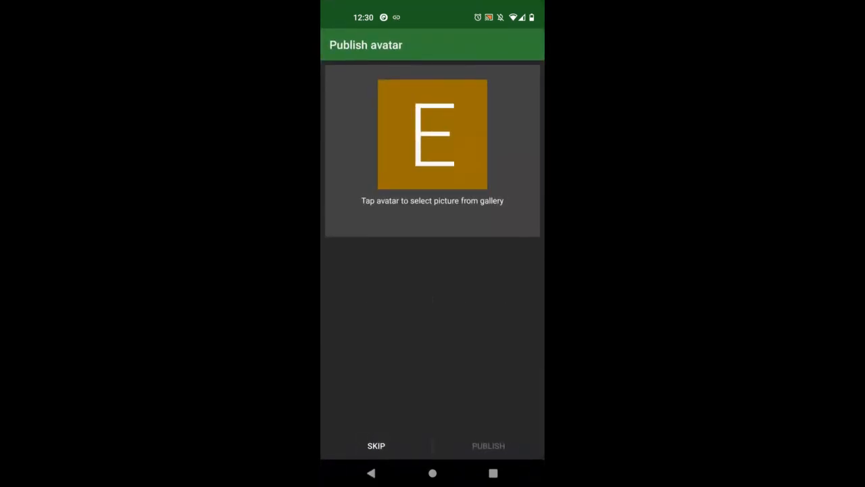
# Step: Pick a portrait painting from the gallery, crop it and publish it as the account avatar
pyautogui.click(433, 134)
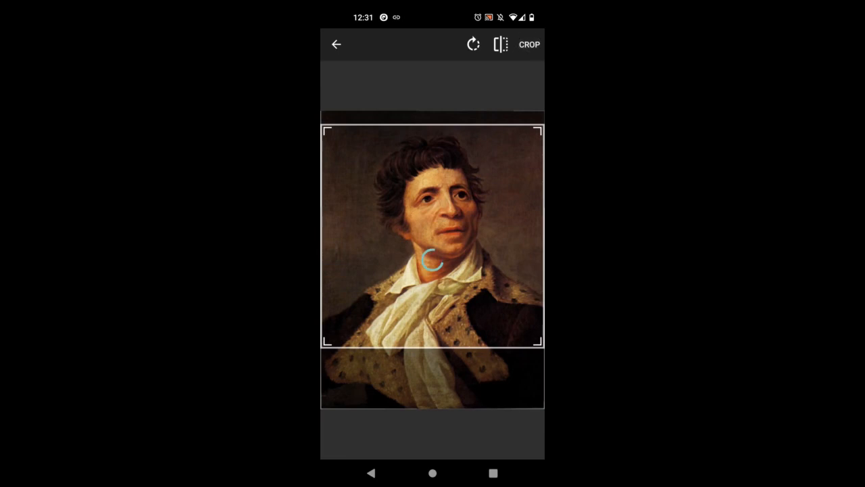
pyautogui.click(530, 43)
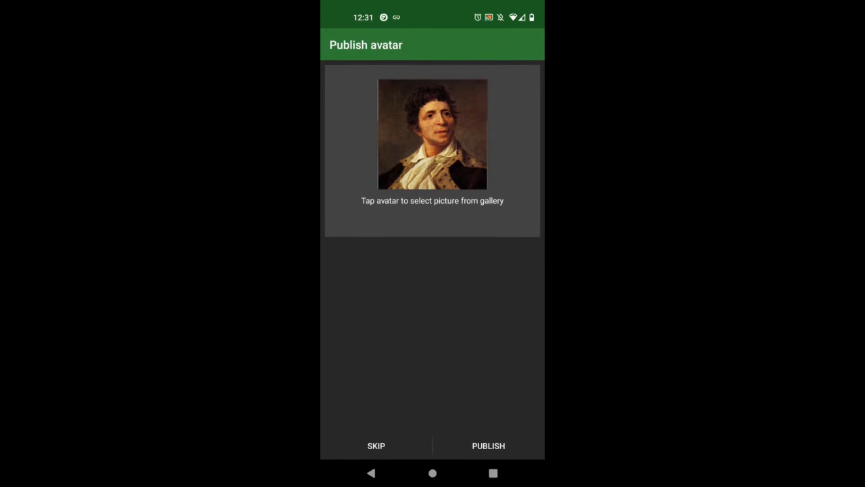
pyautogui.click(488, 446)
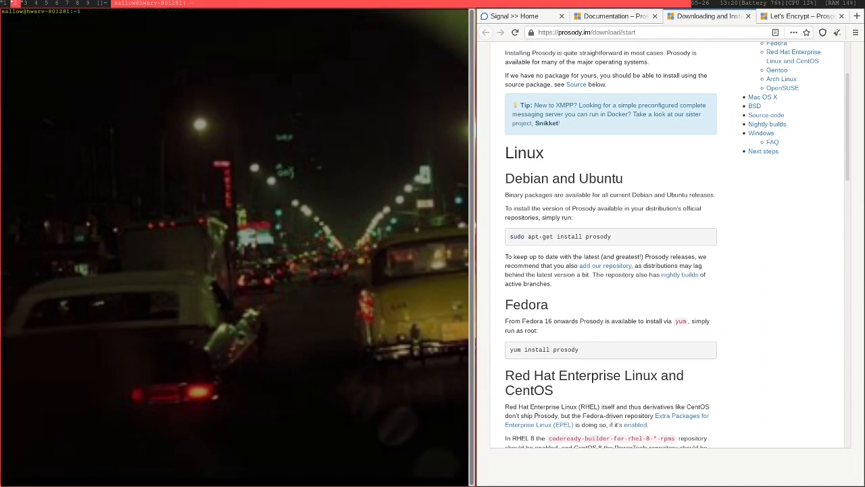
pyautogui.moveTo(104, 155)
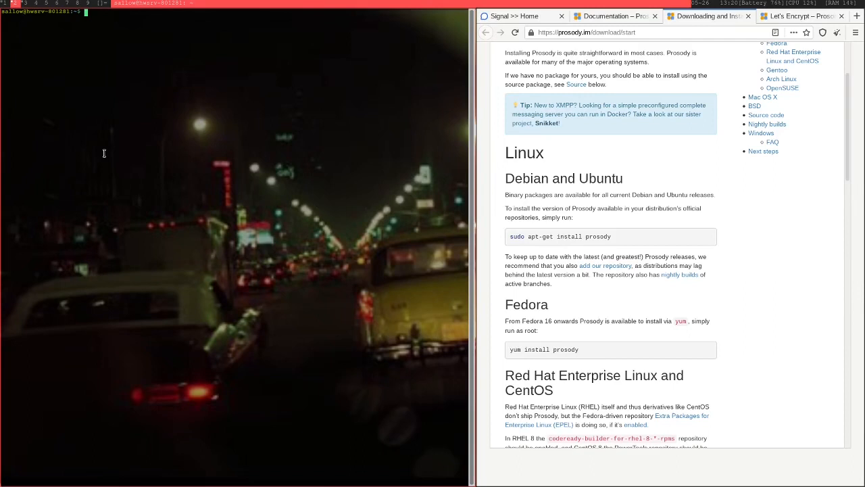
pyautogui.moveTo(238, 145)
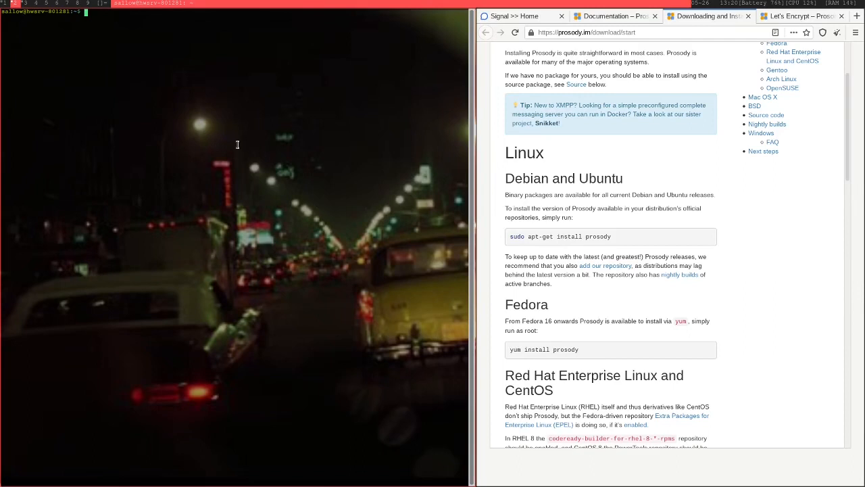